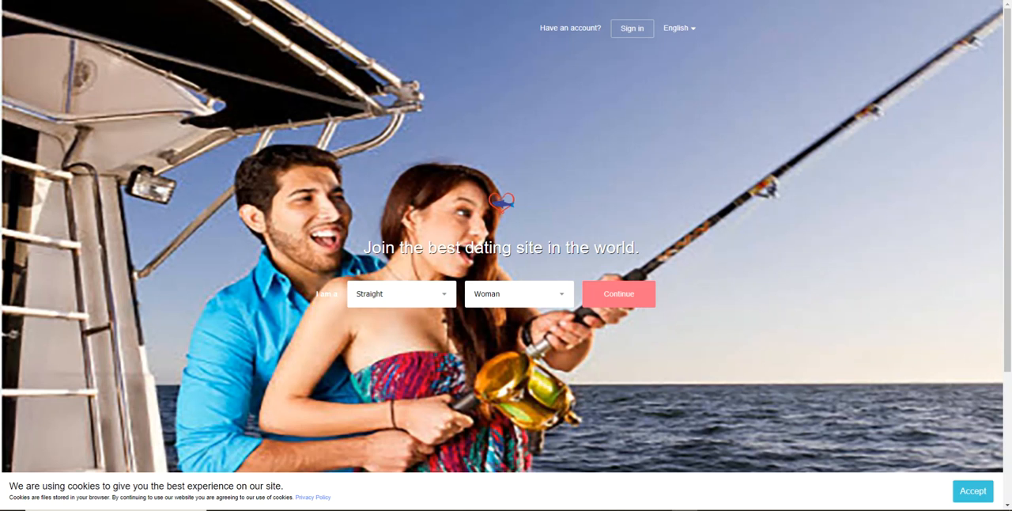
mouse_move(430, 310)
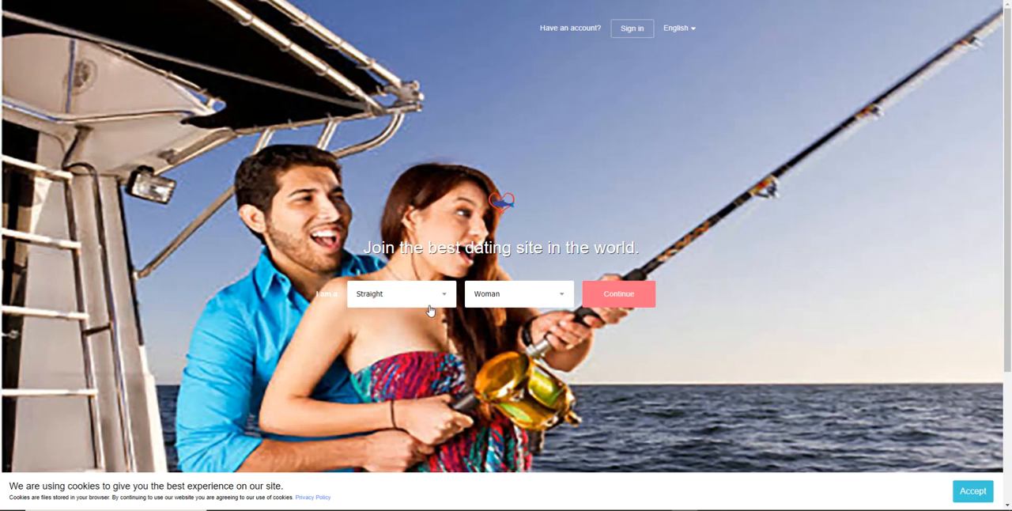
Keep orientation Straight and continue to the sign-up details form.
left_click(402, 294)
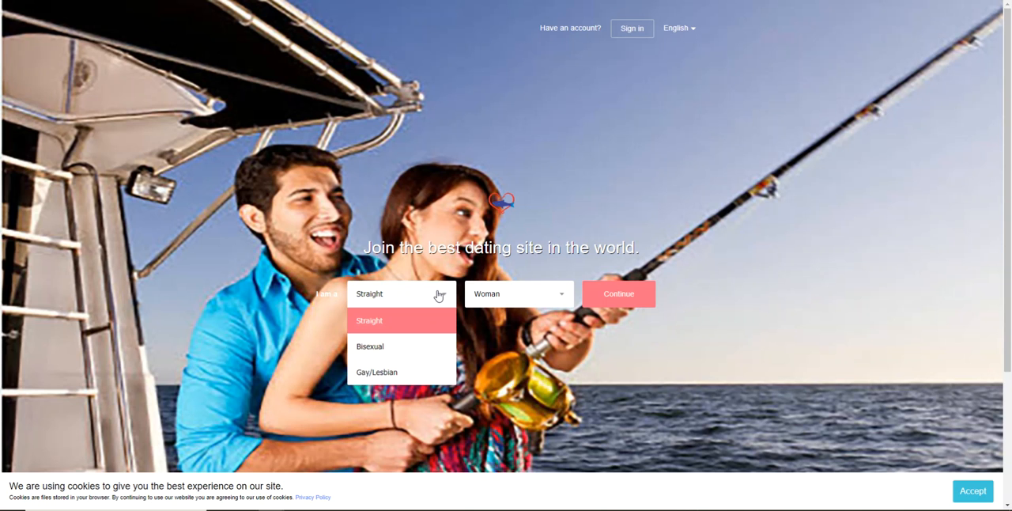
mouse_move(360, 329)
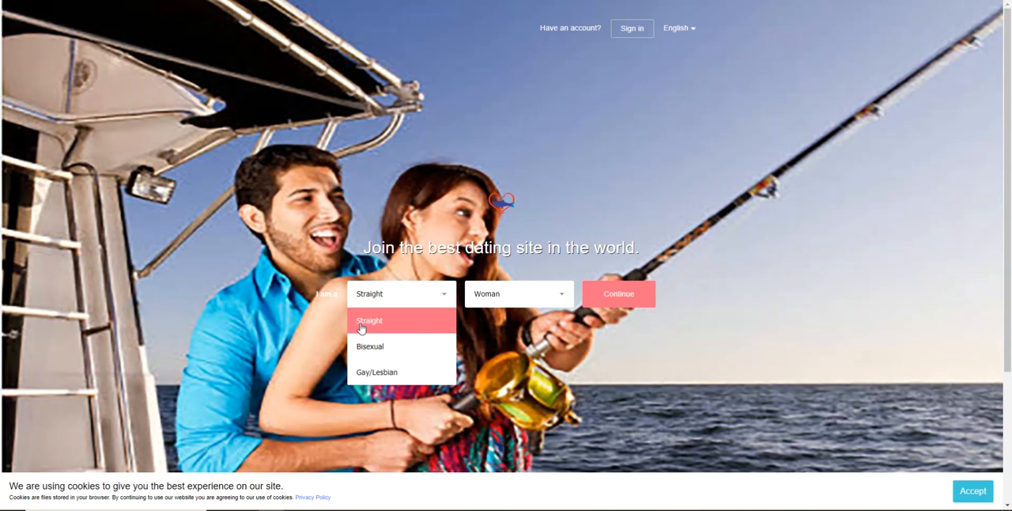
left_click(370, 319)
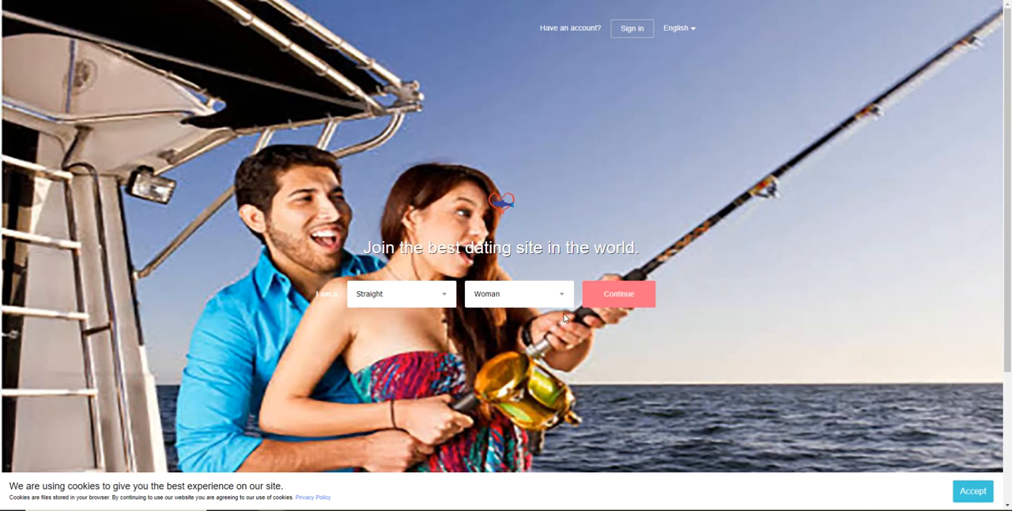
left_click(518, 294)
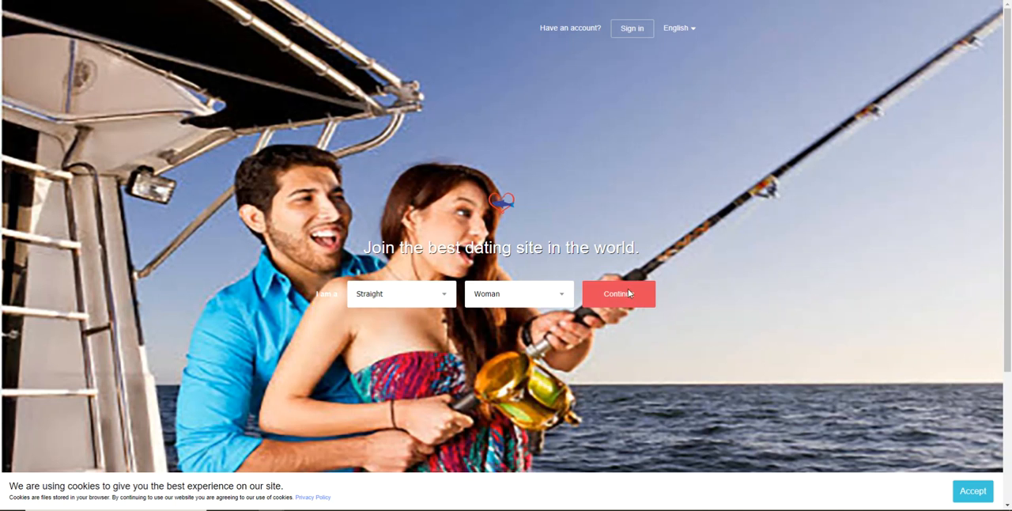
left_click(618, 294)
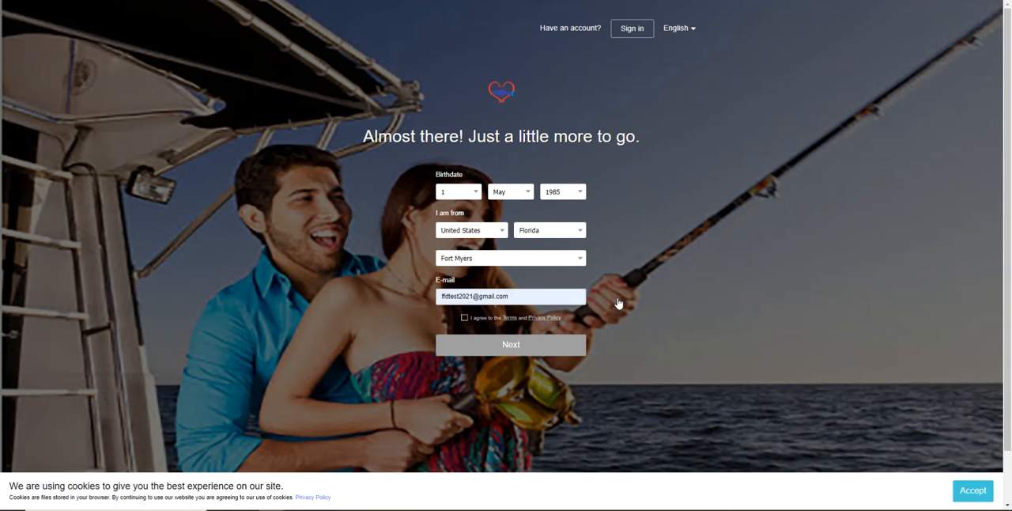
mouse_move(474, 162)
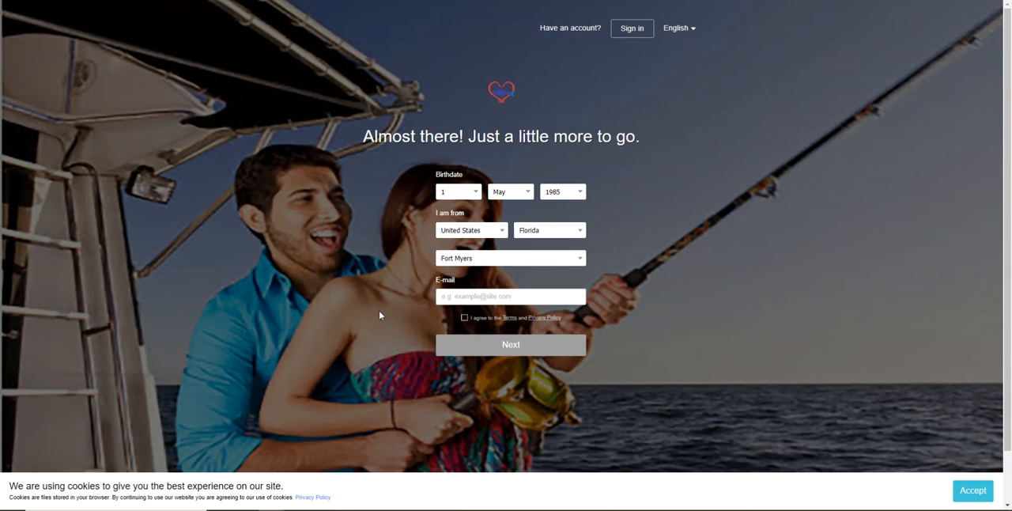
left_click(457, 192)
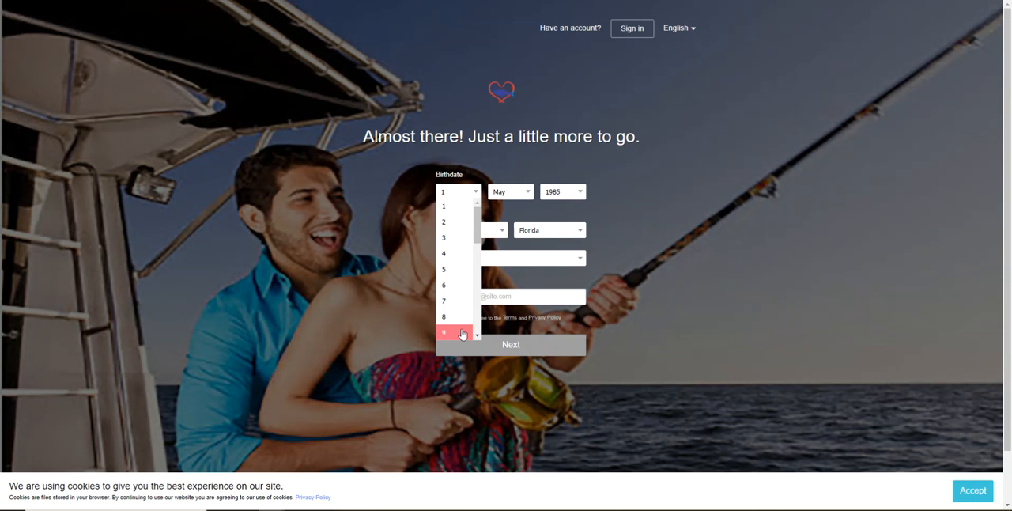
scroll("down", 3)
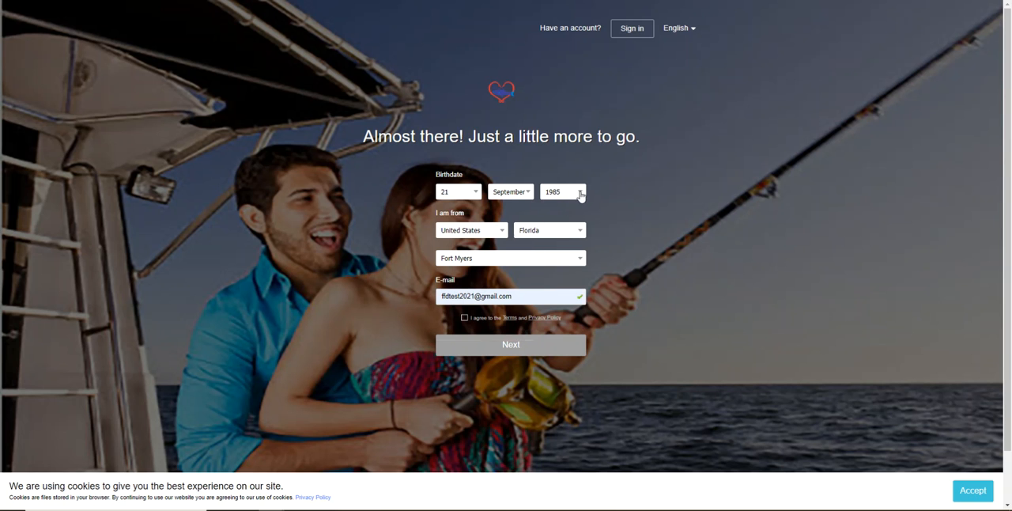
left_click(562, 191)
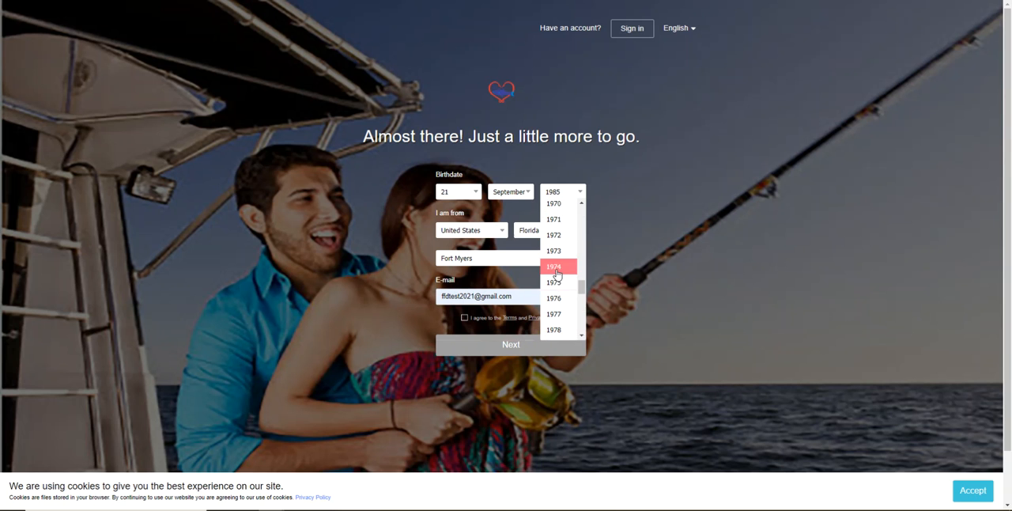
left_click(553, 203)
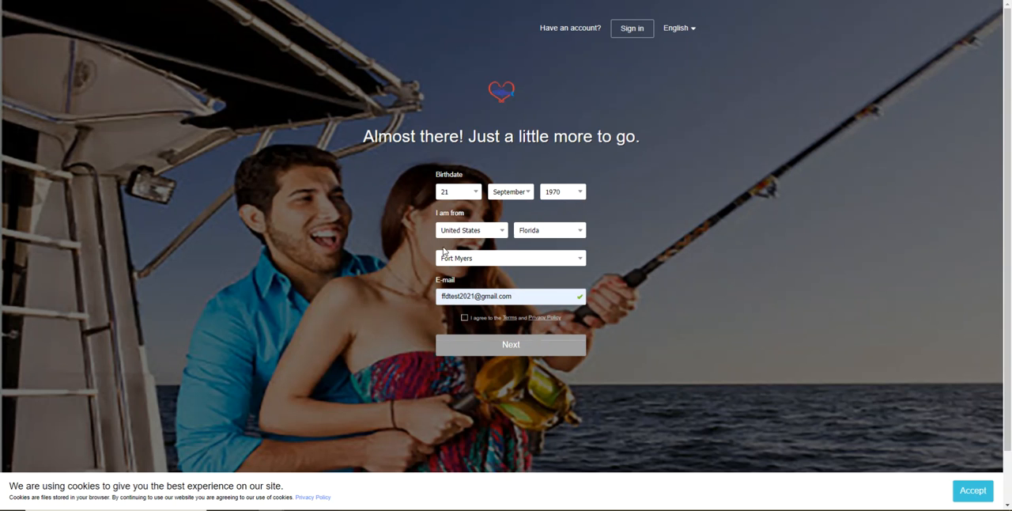
left_click(471, 231)
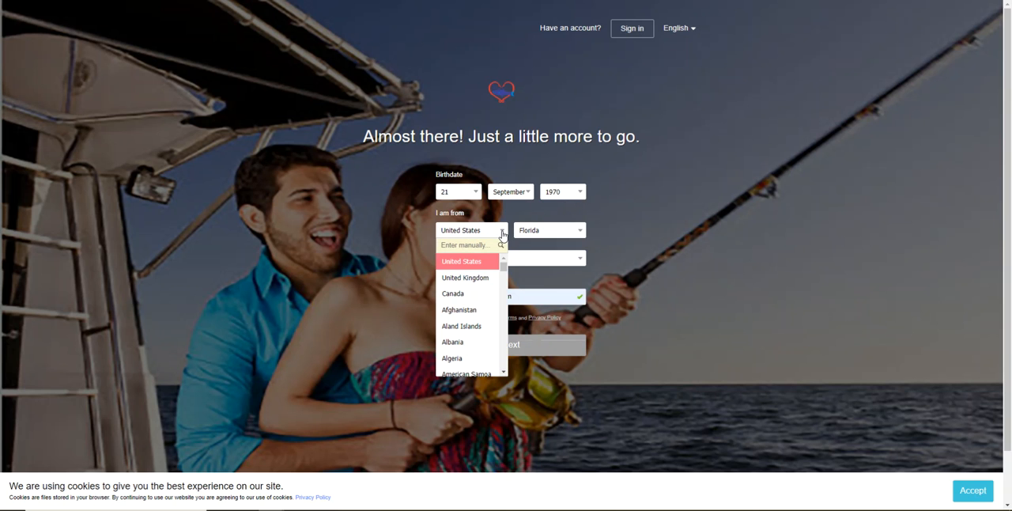
mouse_move(474, 277)
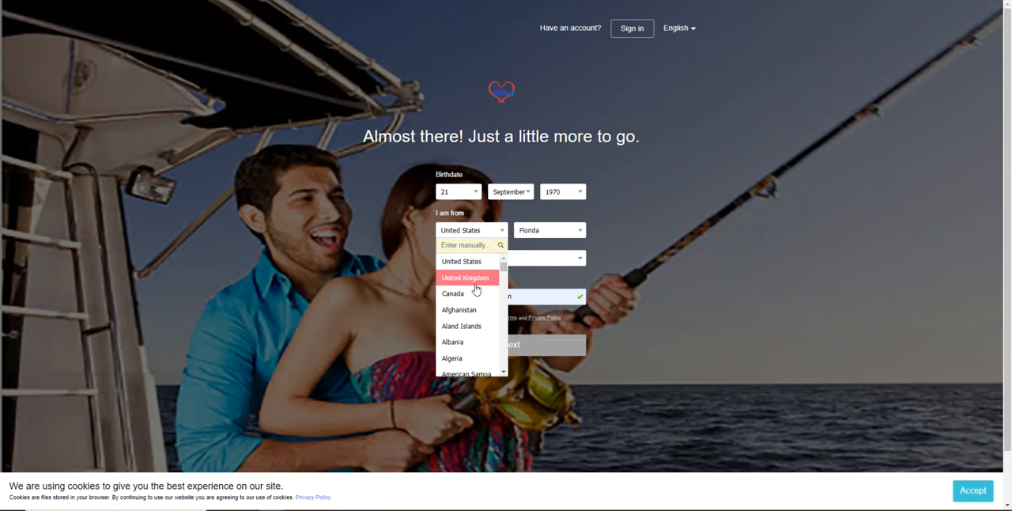
mouse_move(467, 341)
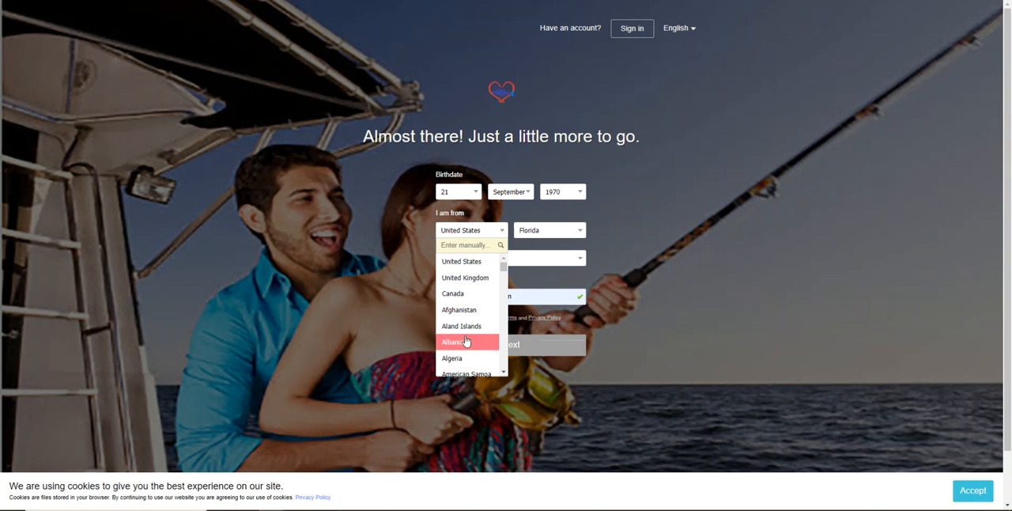
scroll("down", 3)
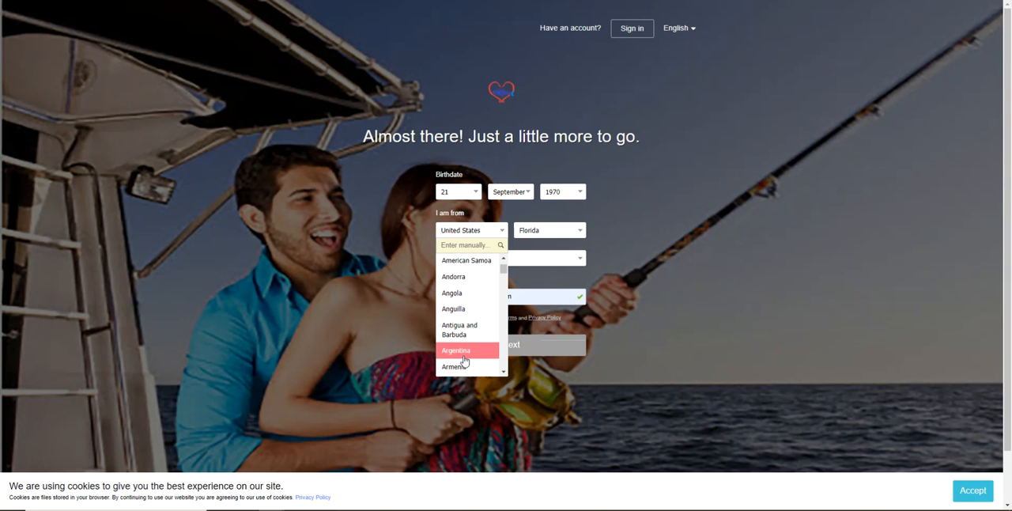
scroll("up", 3)
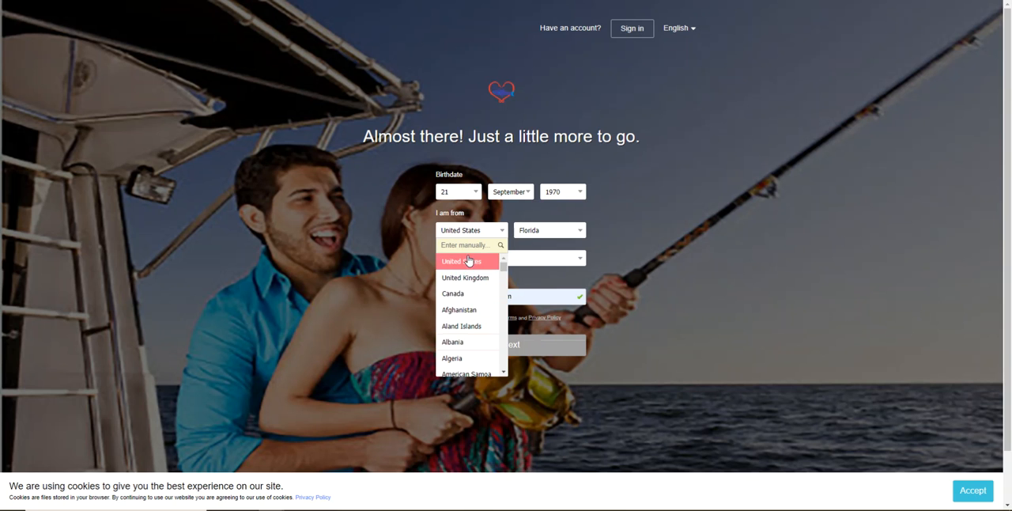
left_click(468, 261)
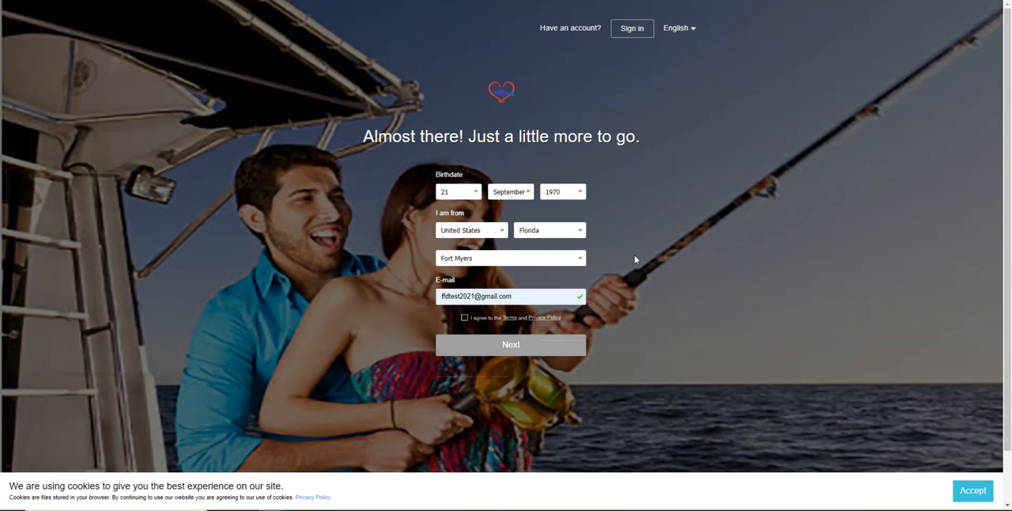
mouse_move(601, 230)
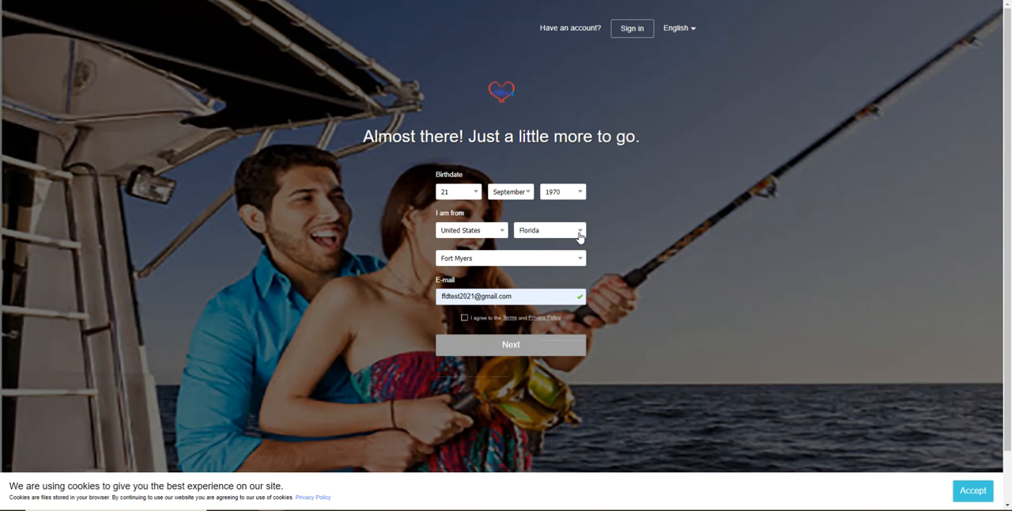
Choose Cape Coral as the city instead of Fort Myers.
left_click(511, 258)
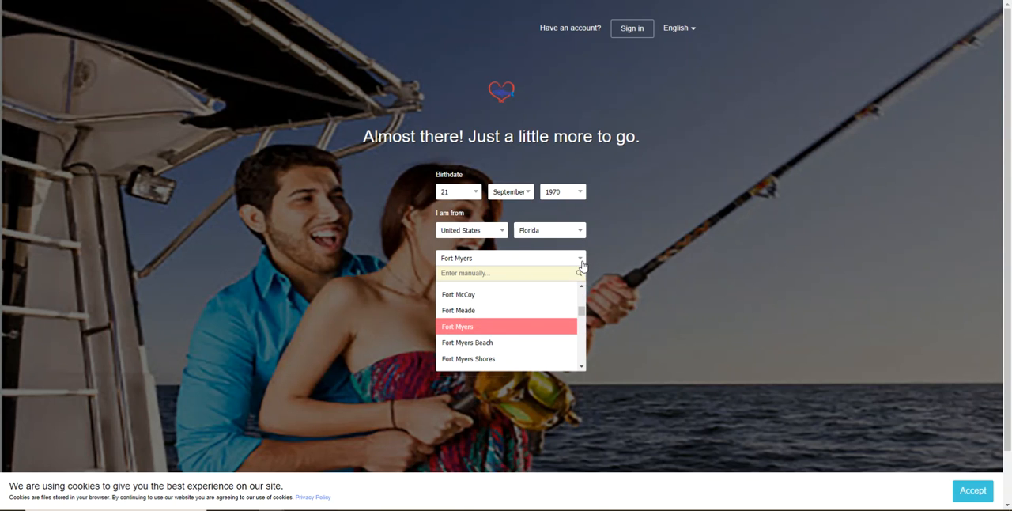
scroll("up", 3)
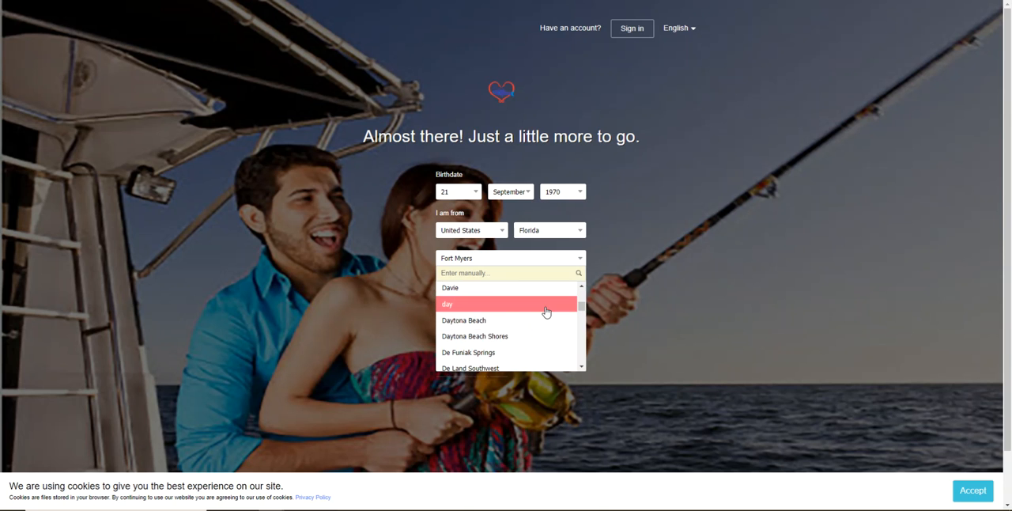
scroll("down", 3)
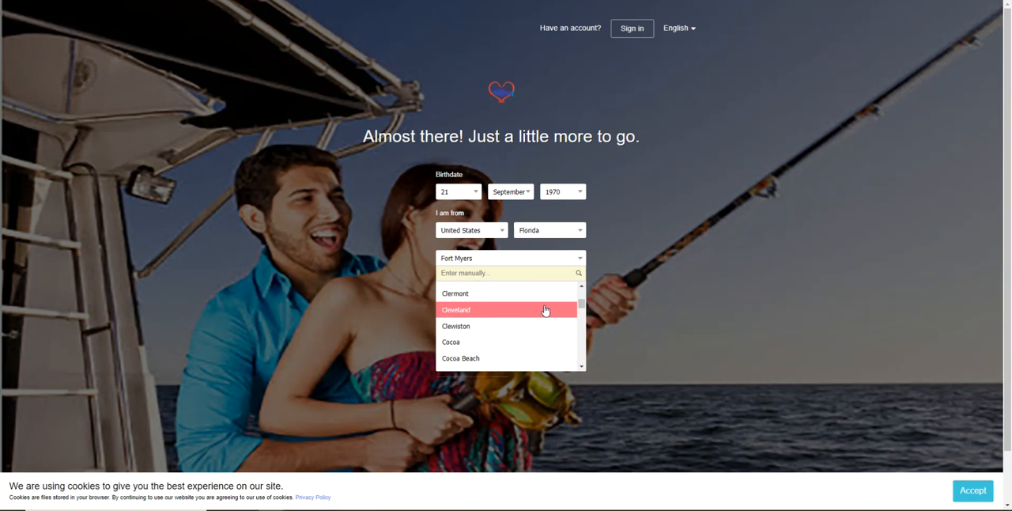
scroll("up", 3)
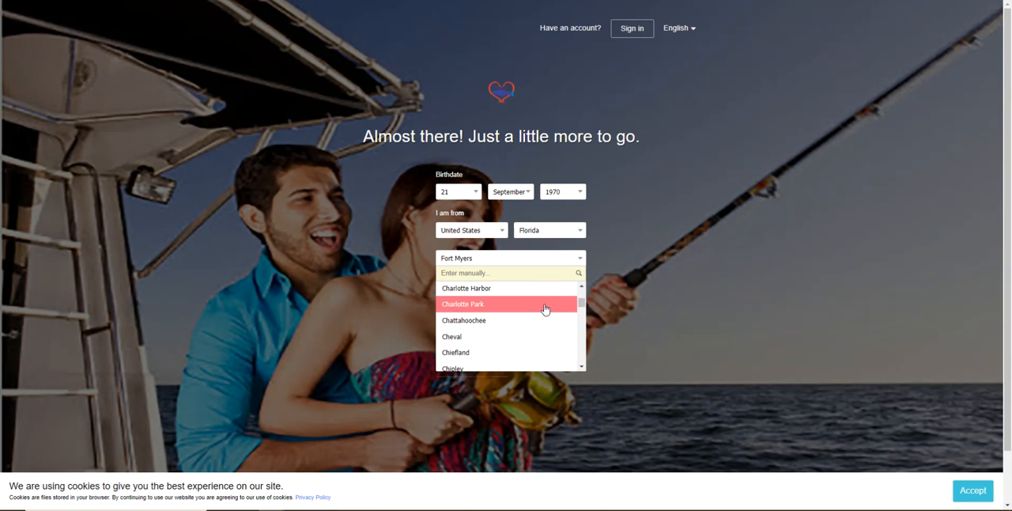
scroll("up", 3)
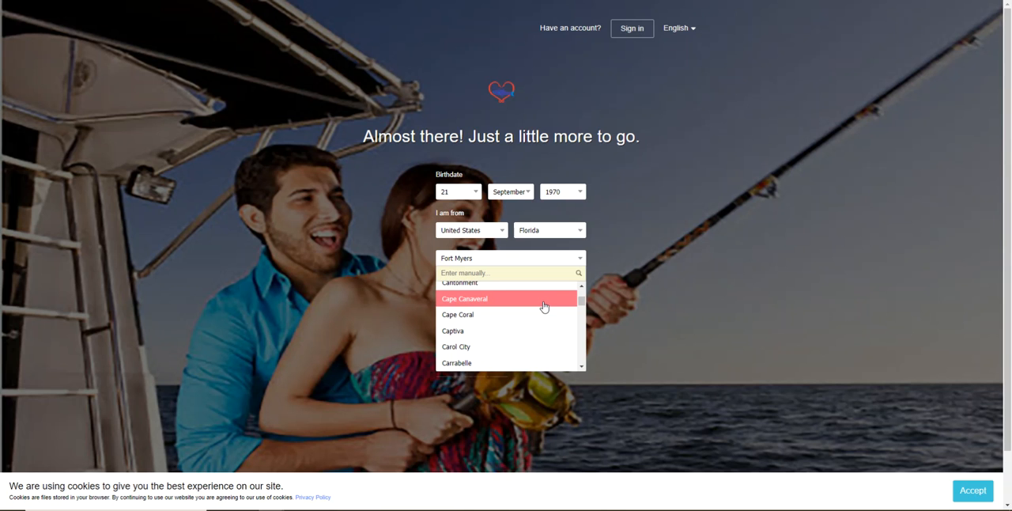
left_click(459, 313)
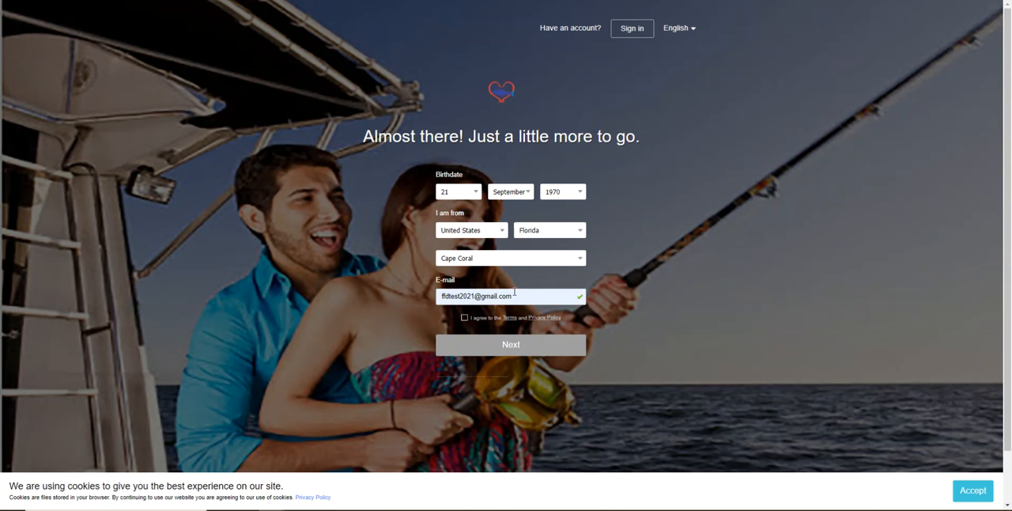
mouse_move(503, 288)
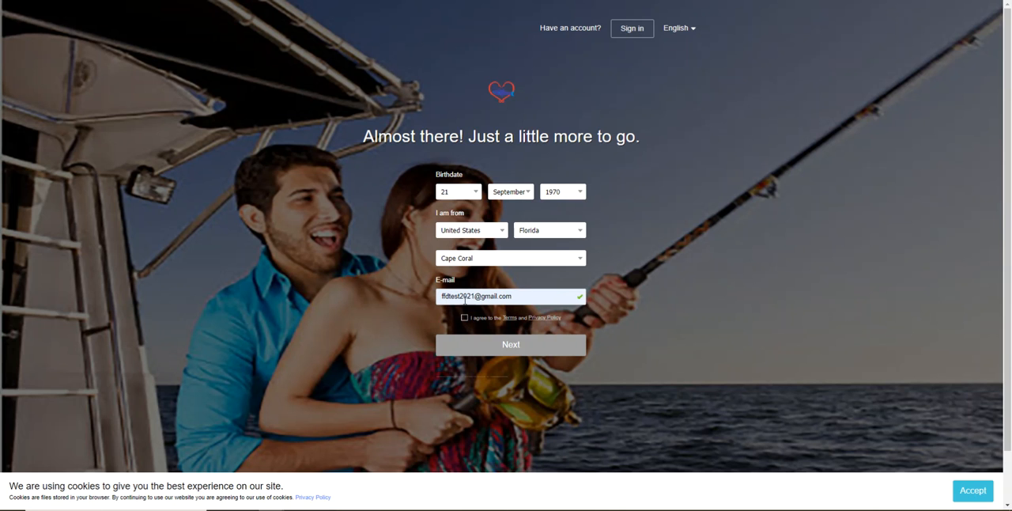
Agree to the terms and privacy policy and submit the details.
left_click(465, 316)
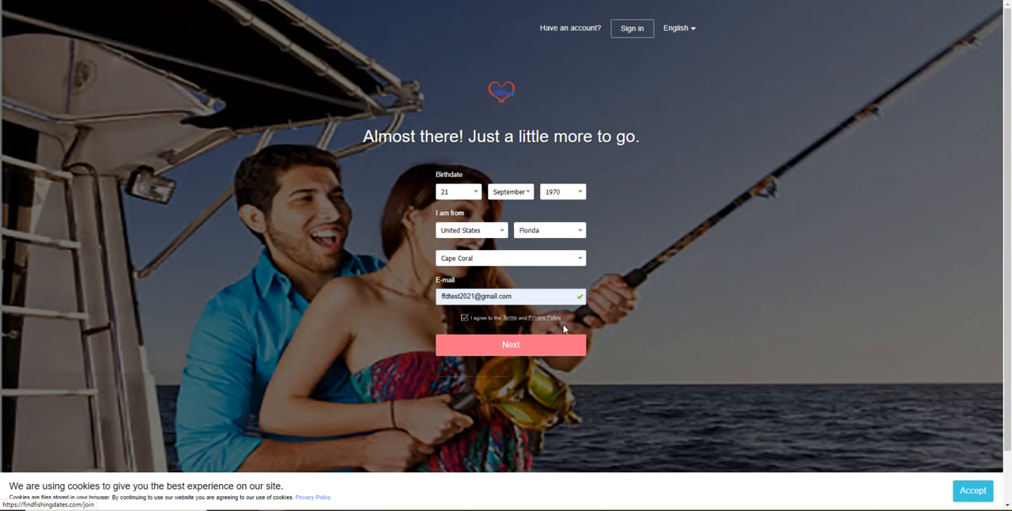
mouse_move(464, 348)
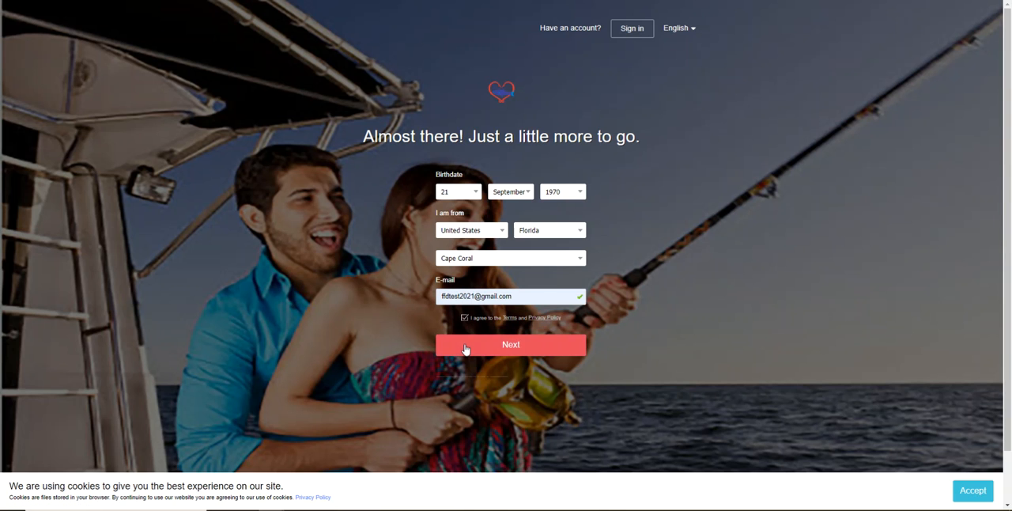
mouse_move(487, 346)
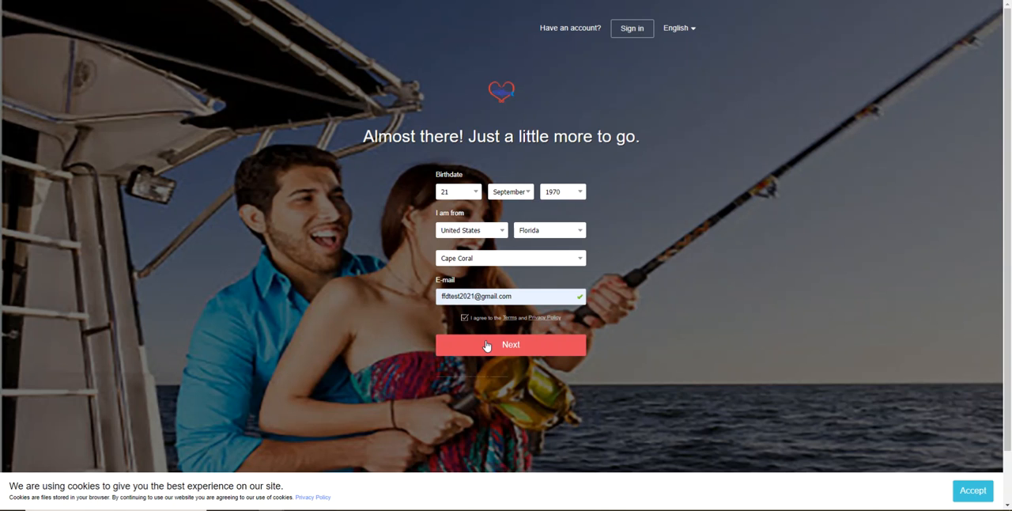
left_click(510, 345)
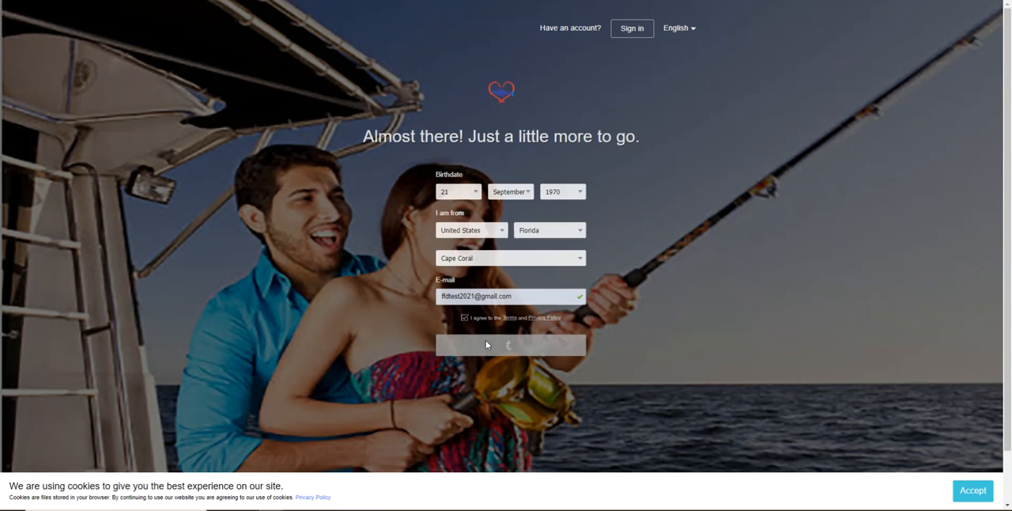
Enter username BabyDoll2021 and a password, then finish creating the account.
left_click(509, 345)
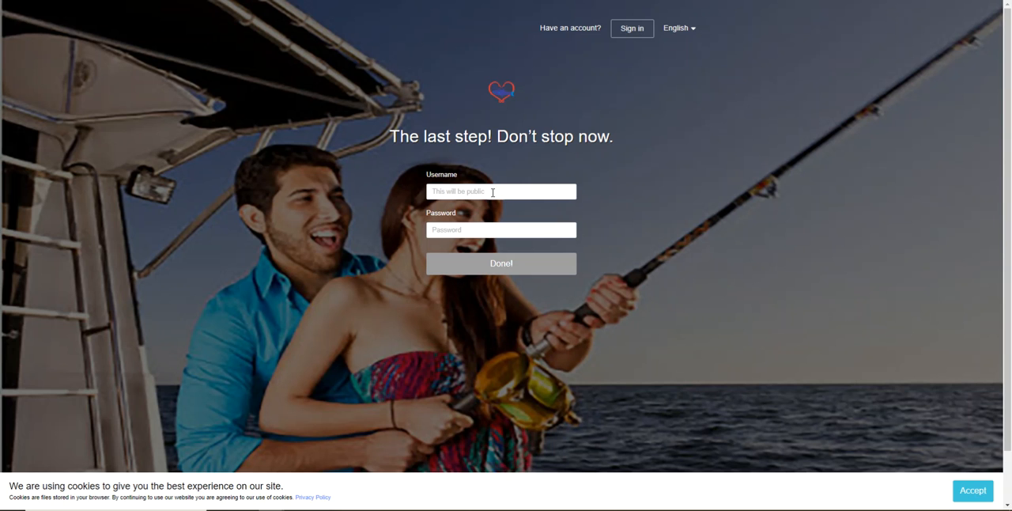
left_click(499, 191)
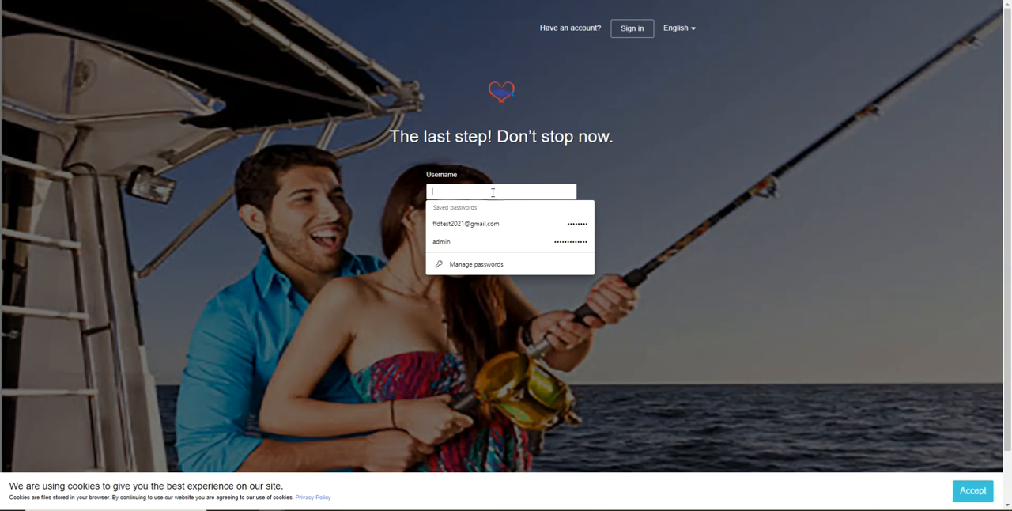
type("B")
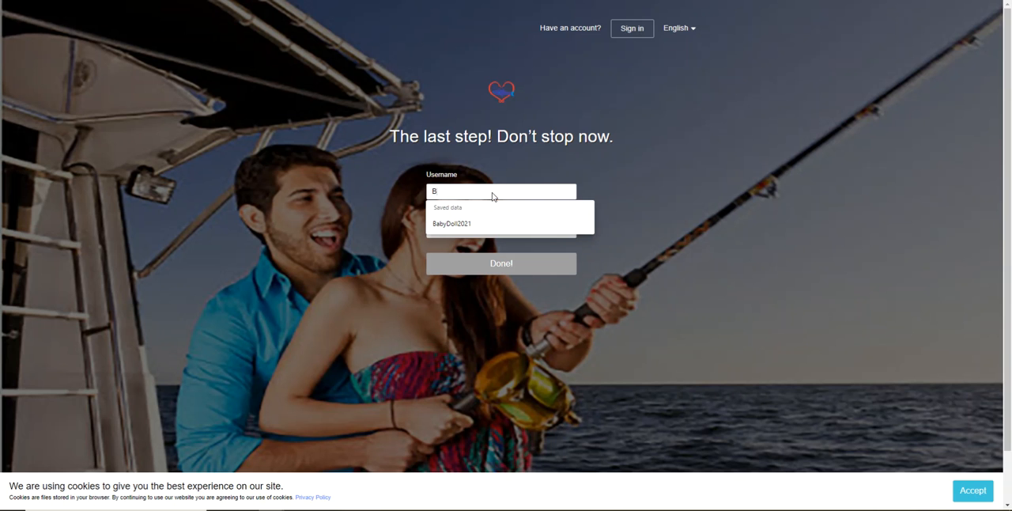
type("abyDoll")
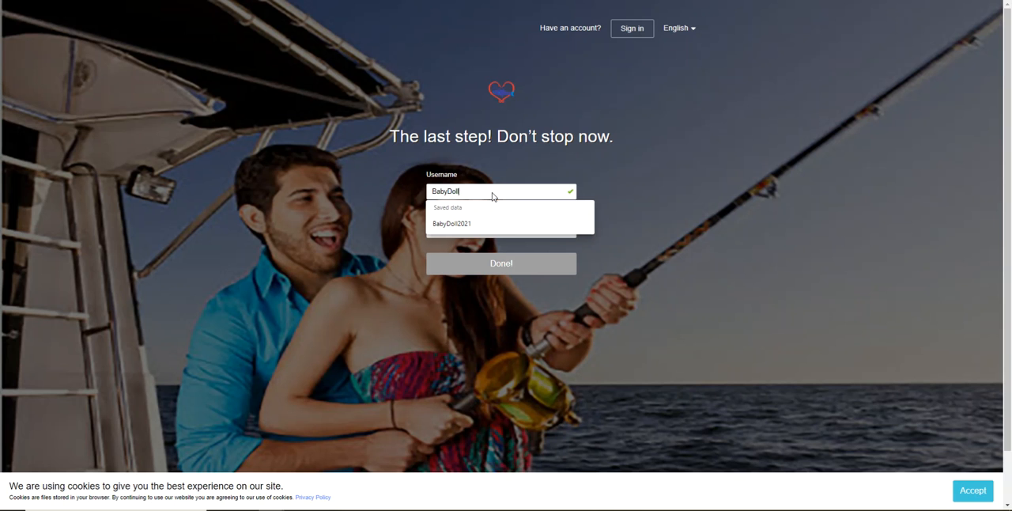
left_click(452, 223)
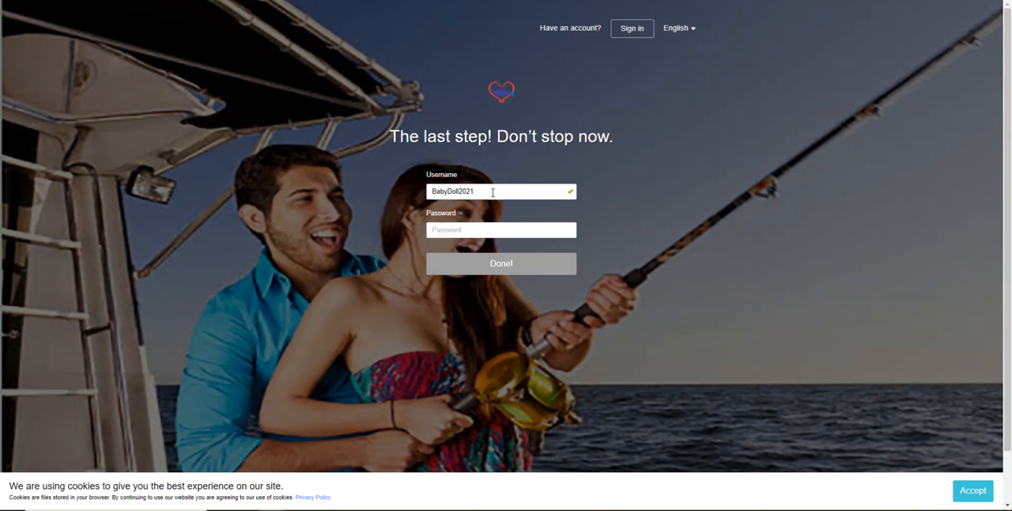
left_click(499, 229)
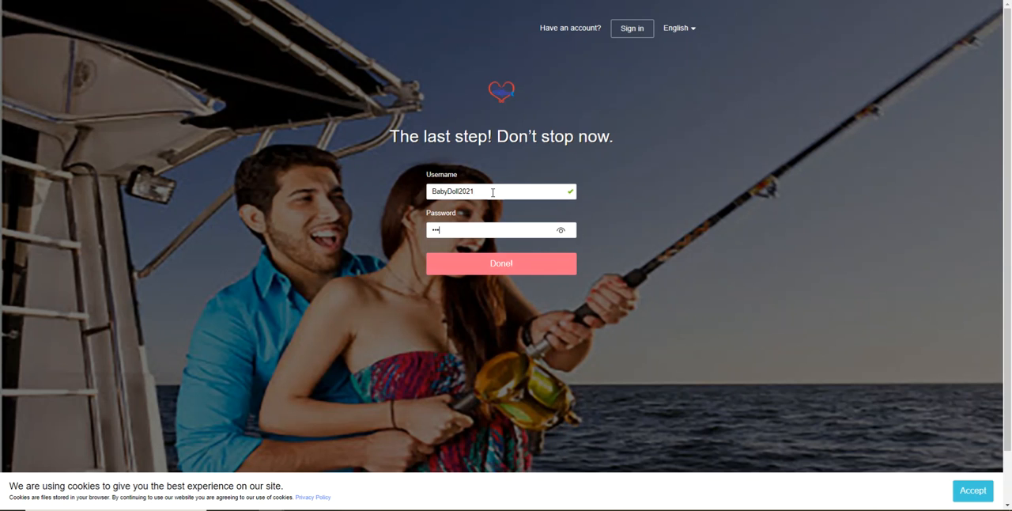
type("password")
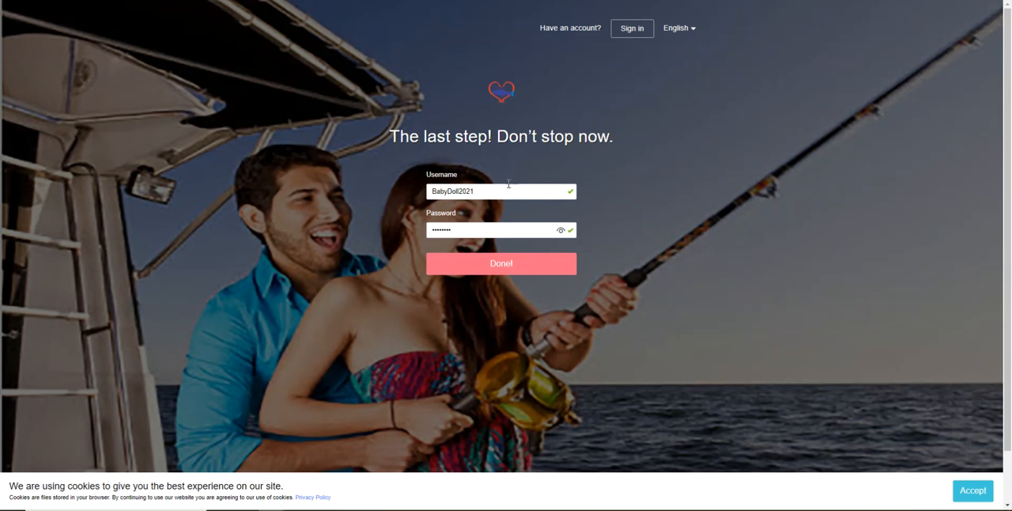
mouse_move(553, 228)
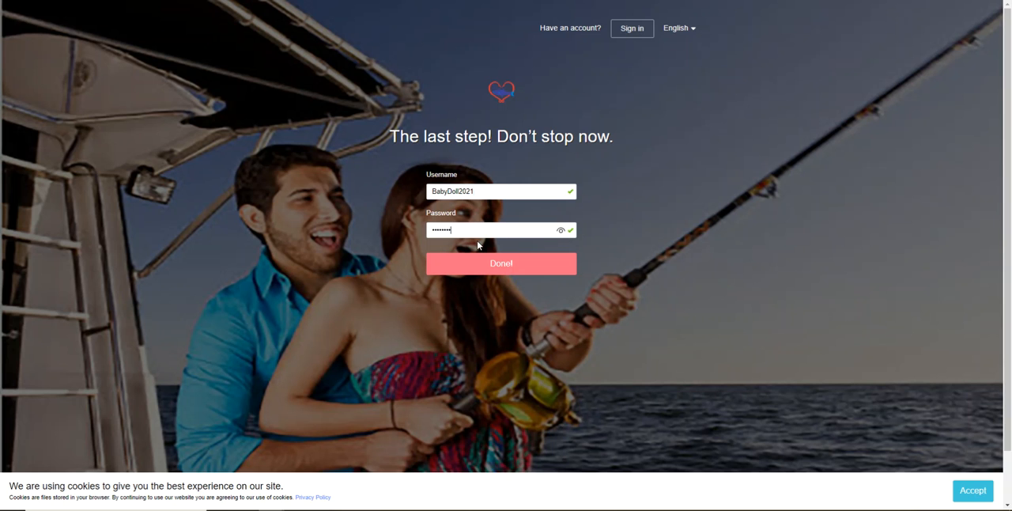
mouse_move(506, 297)
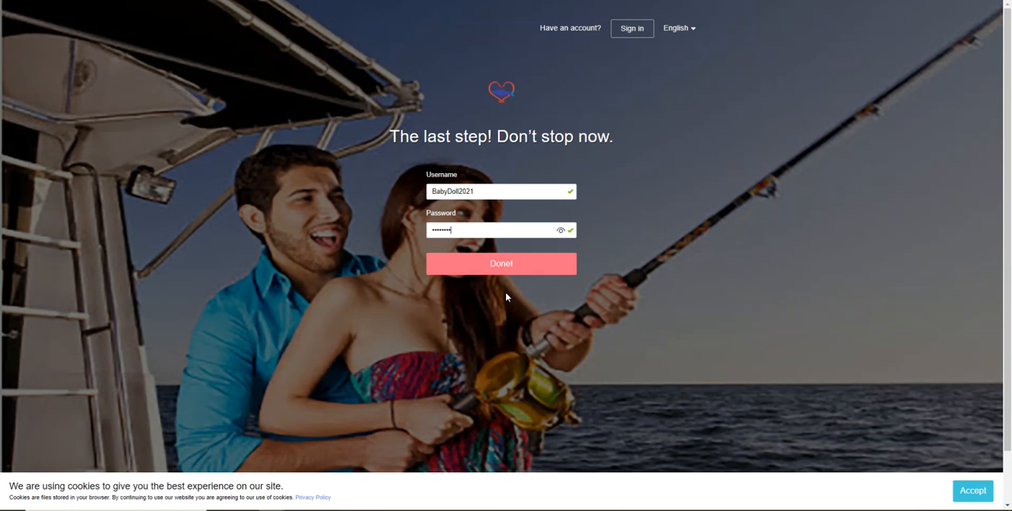
mouse_move(528, 297)
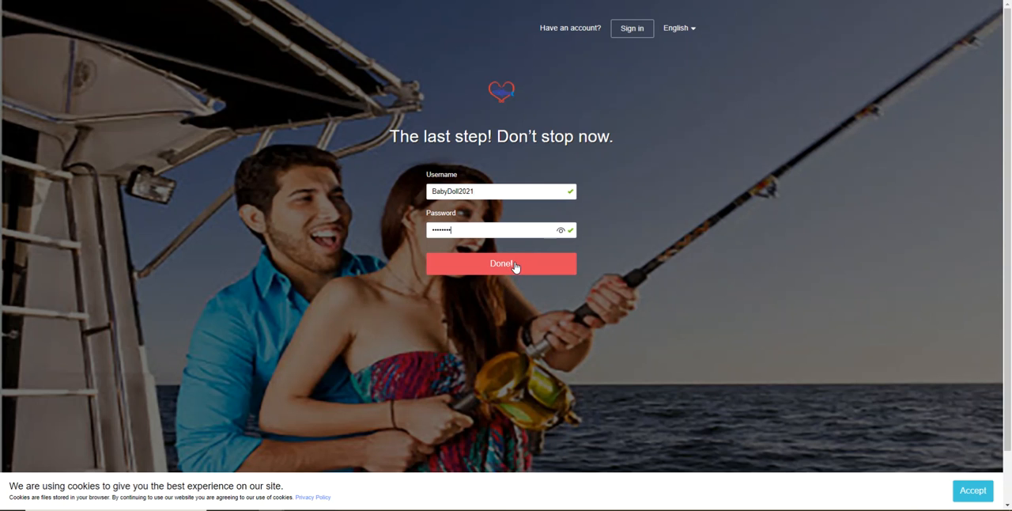
left_click(502, 263)
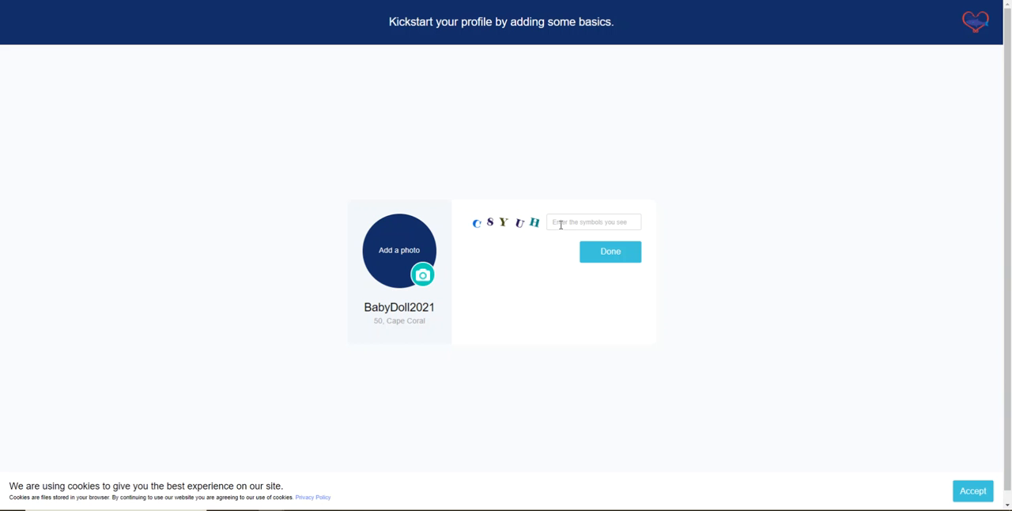
Enter the captcha code CSYUH and submit it.
left_click(593, 222)
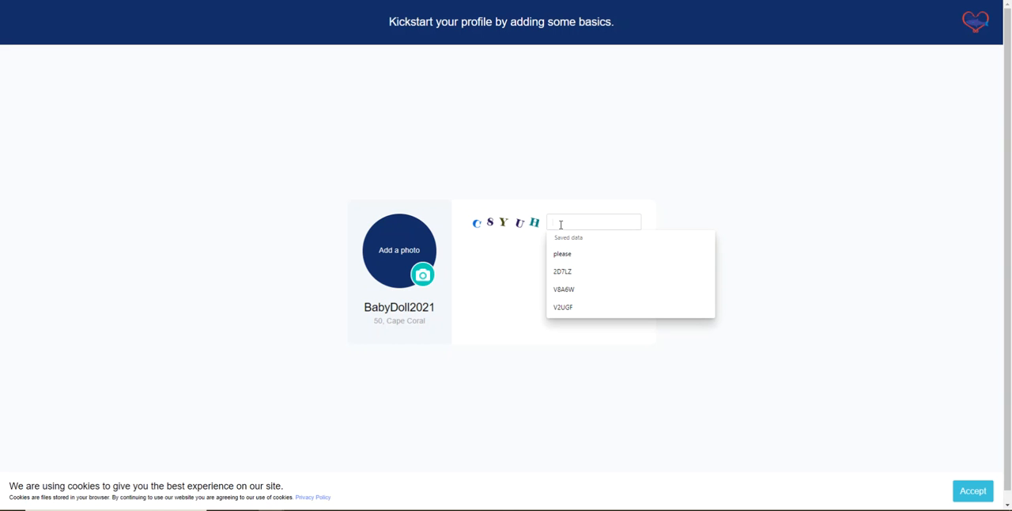
type("c")
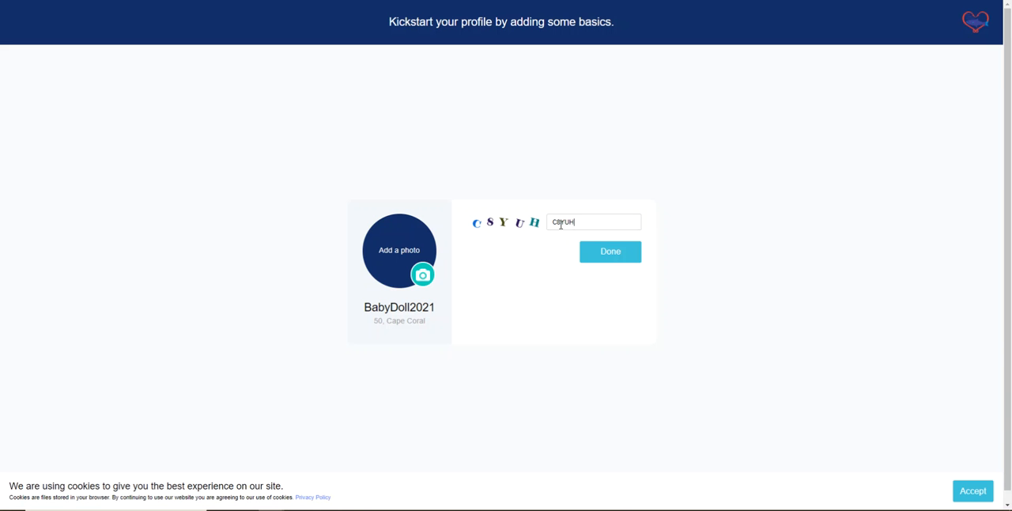
left_click(610, 250)
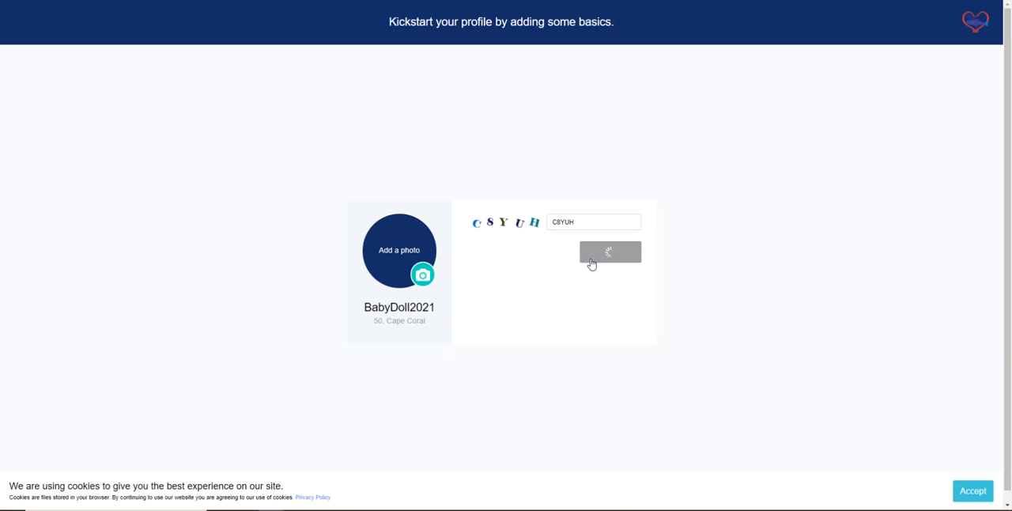
left_click(609, 251)
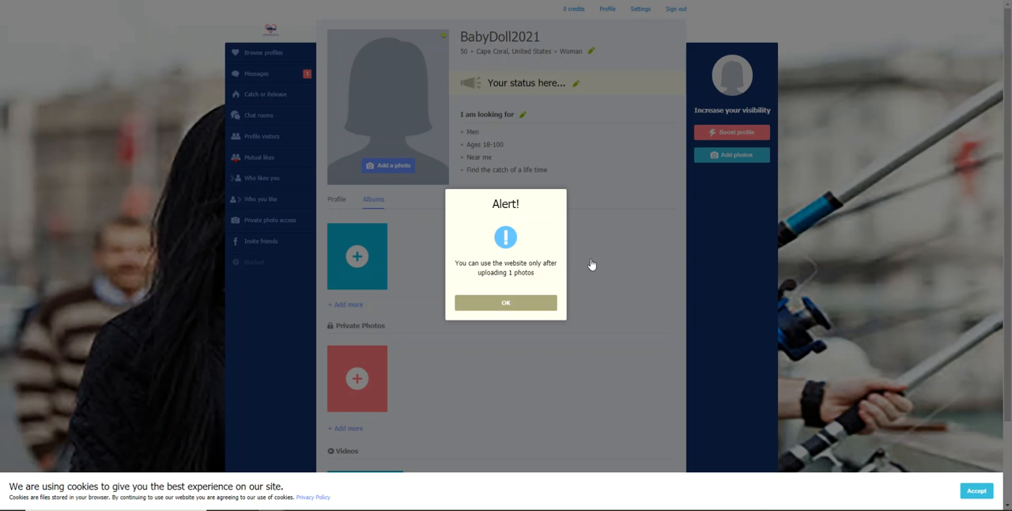
mouse_move(522, 332)
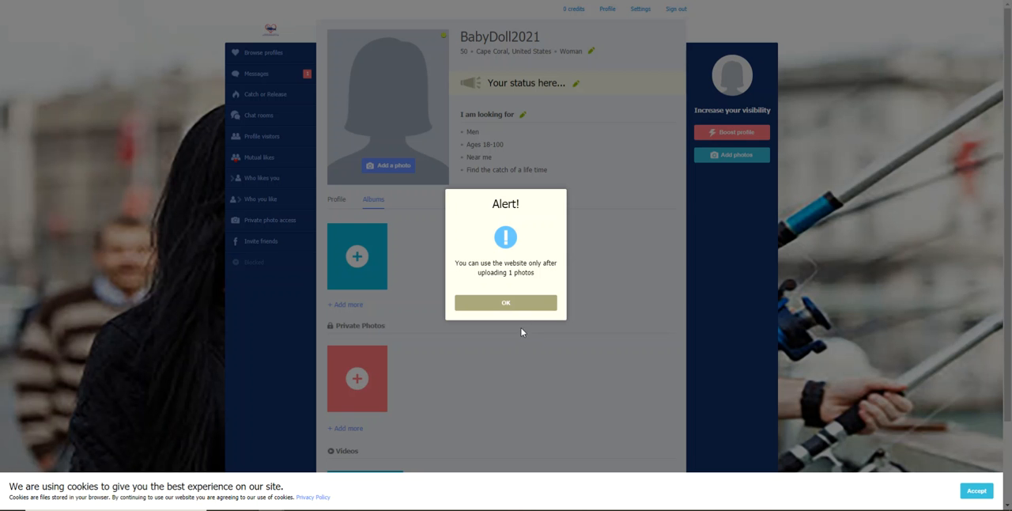
Dismiss the photo alert, upload an image file and publish it as a public photo.
left_click(506, 302)
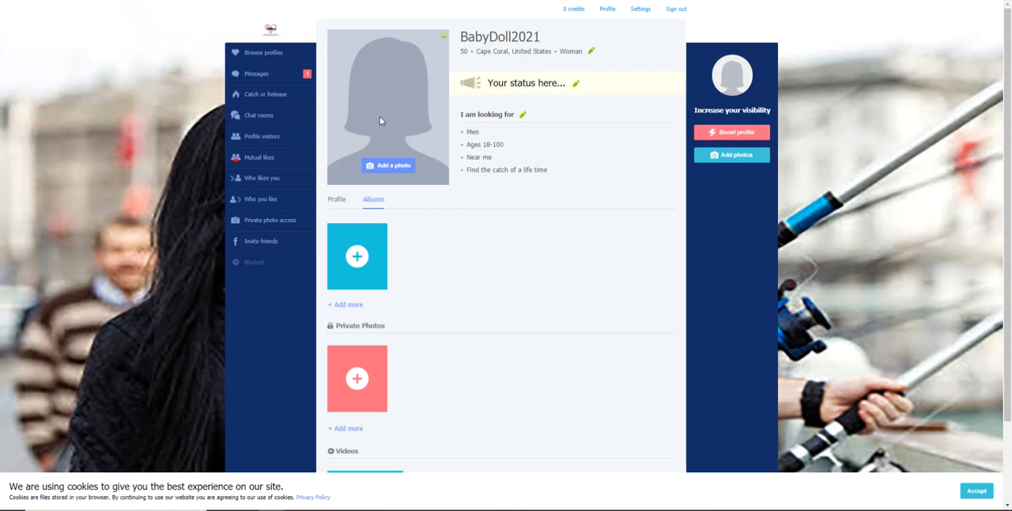
mouse_move(401, 166)
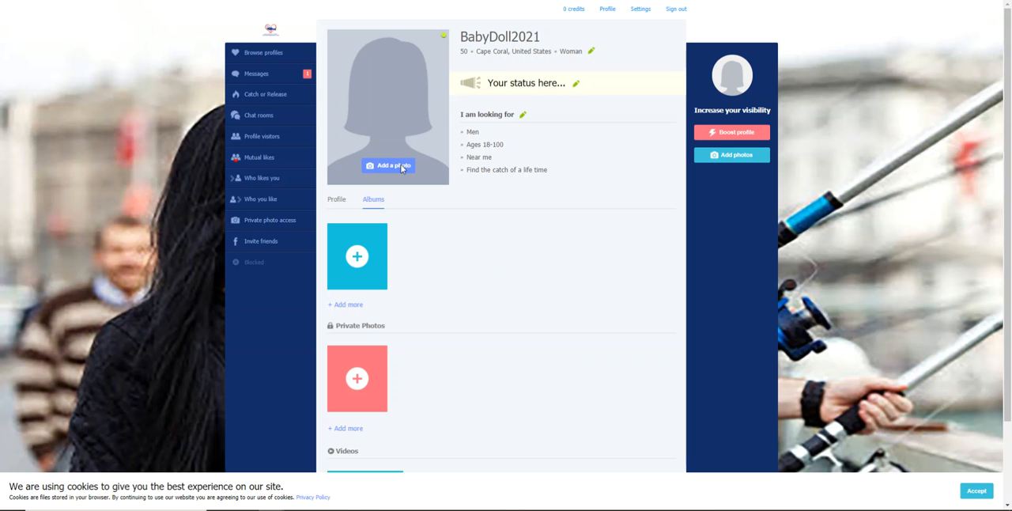
left_click(389, 165)
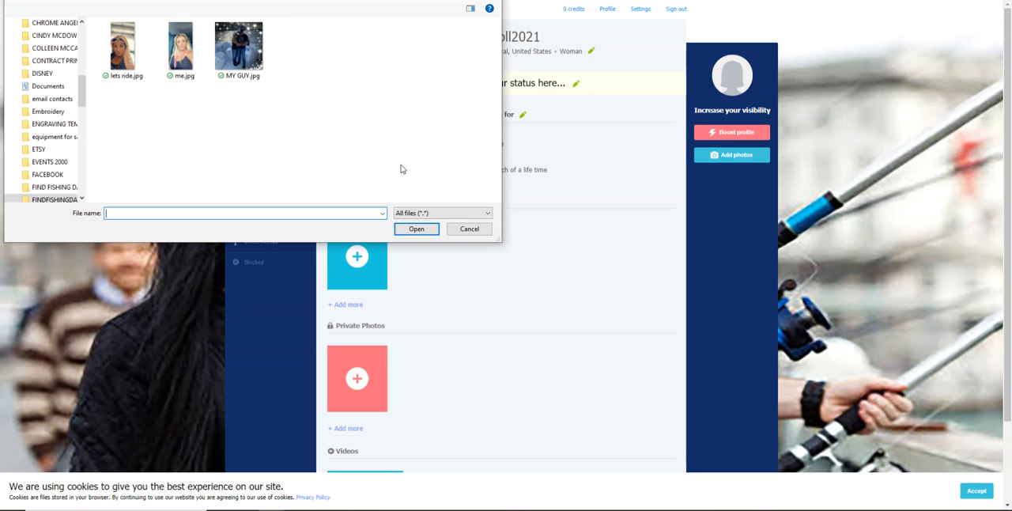
left_click(181, 46)
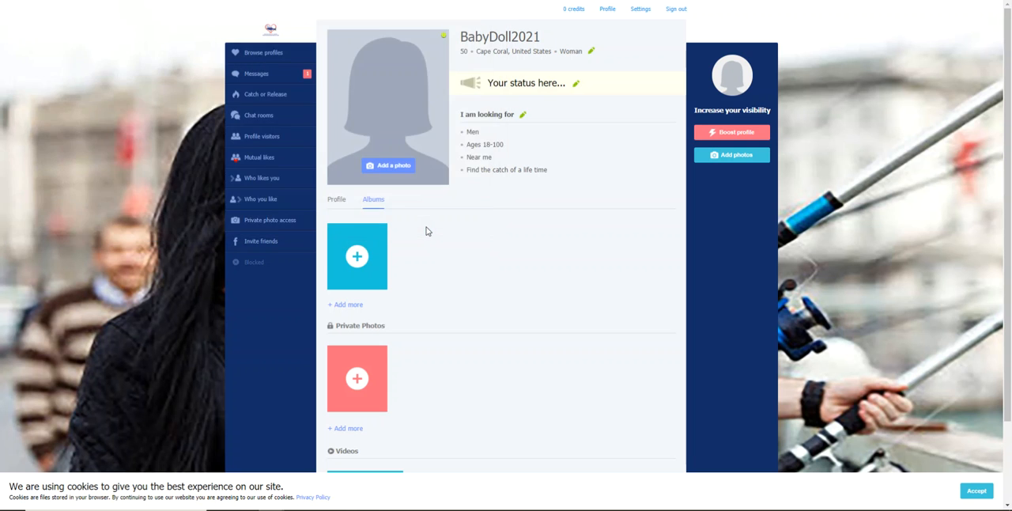
left_click(357, 256)
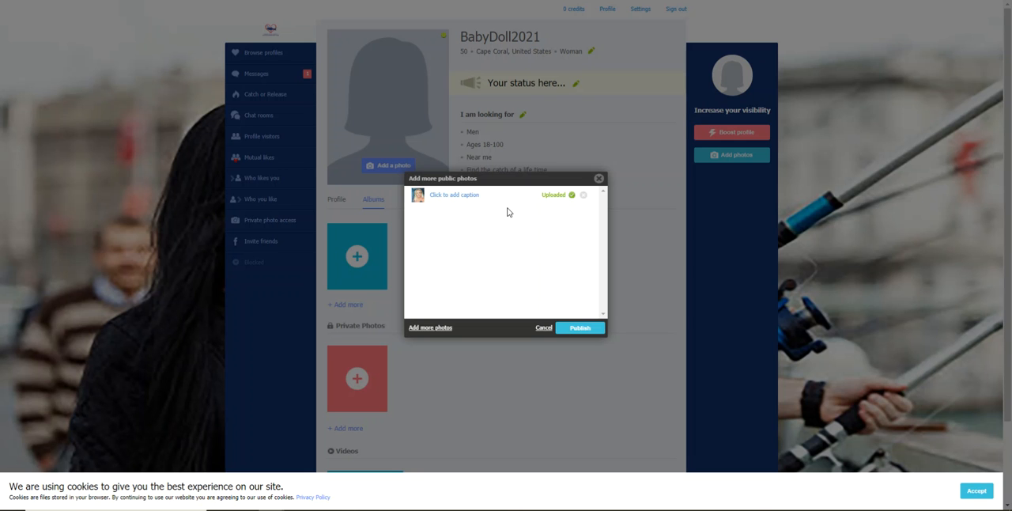
mouse_move(534, 263)
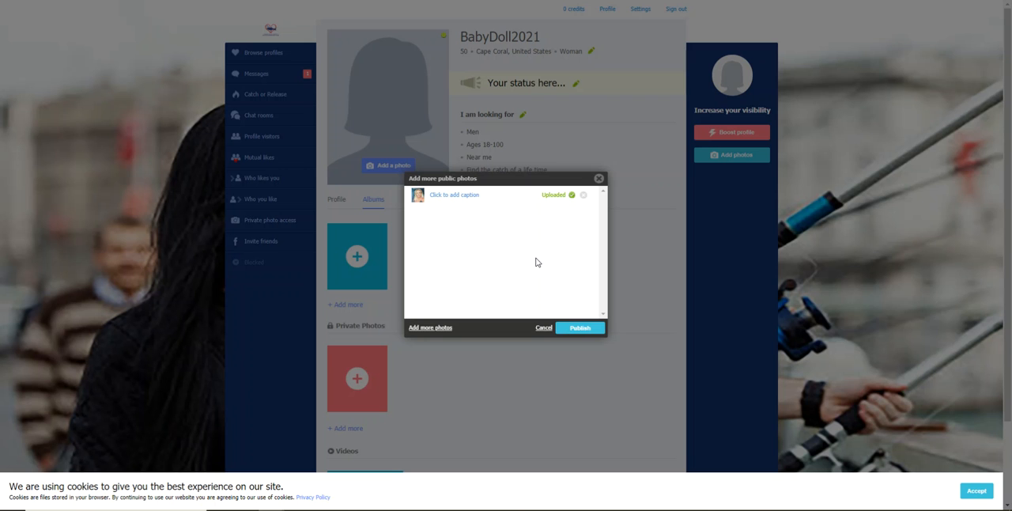
mouse_move(453, 203)
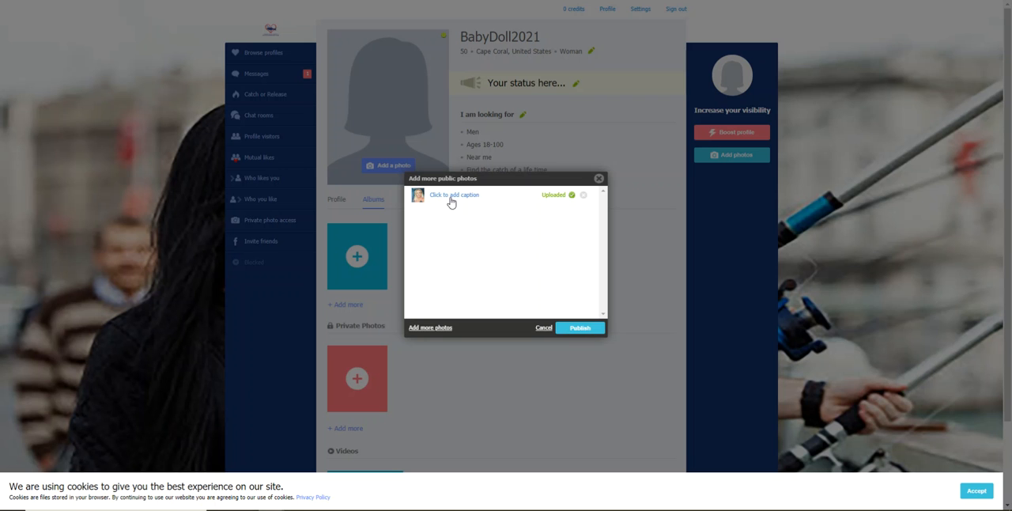
left_click(578, 327)
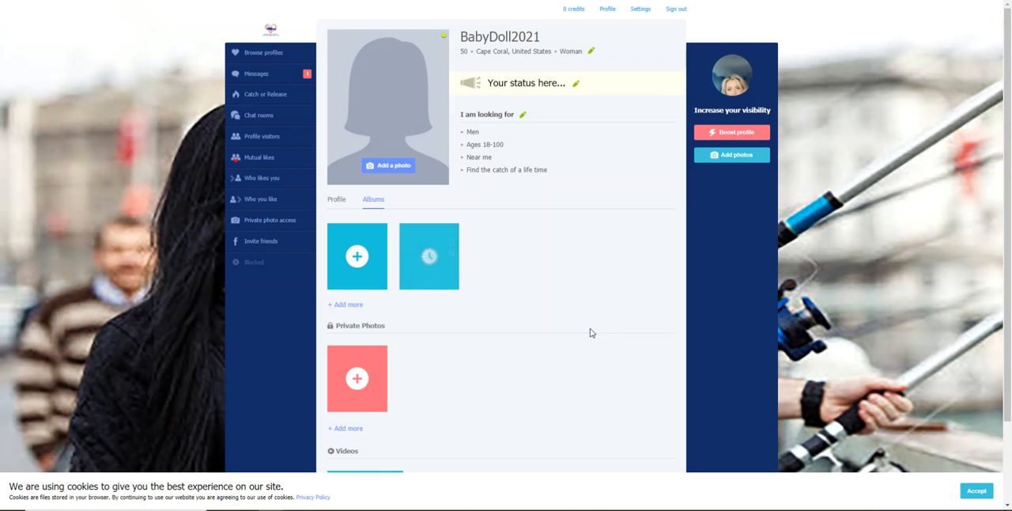
scroll("down", 3)
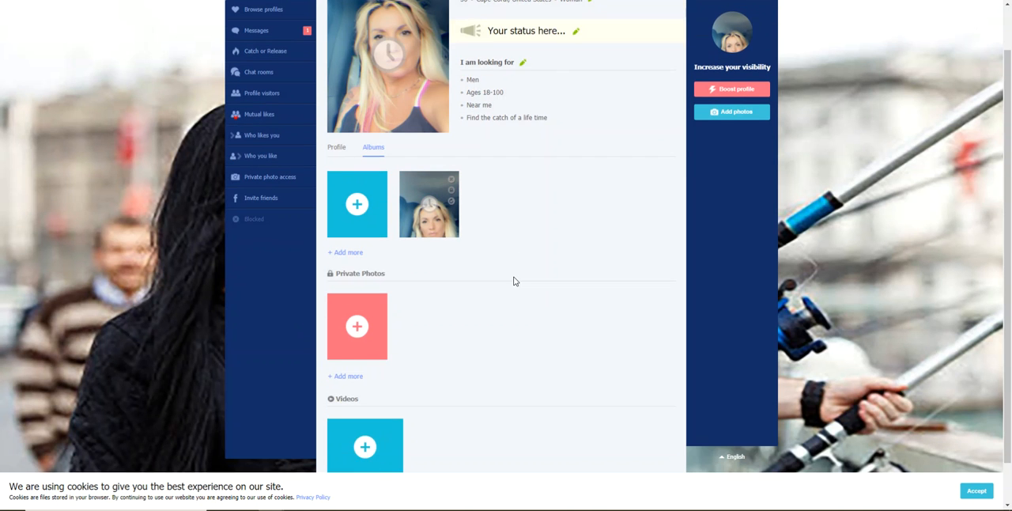
scroll("down", 3)
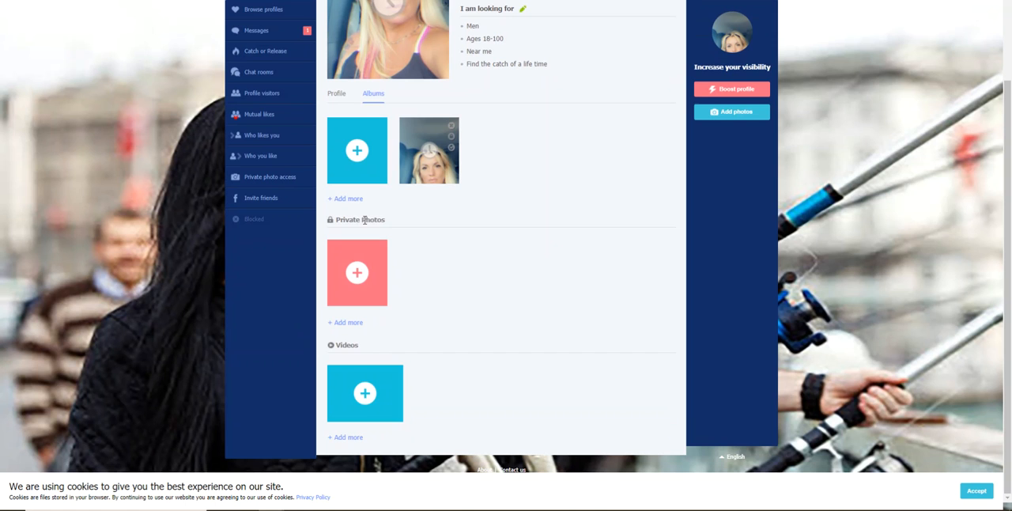
mouse_move(512, 146)
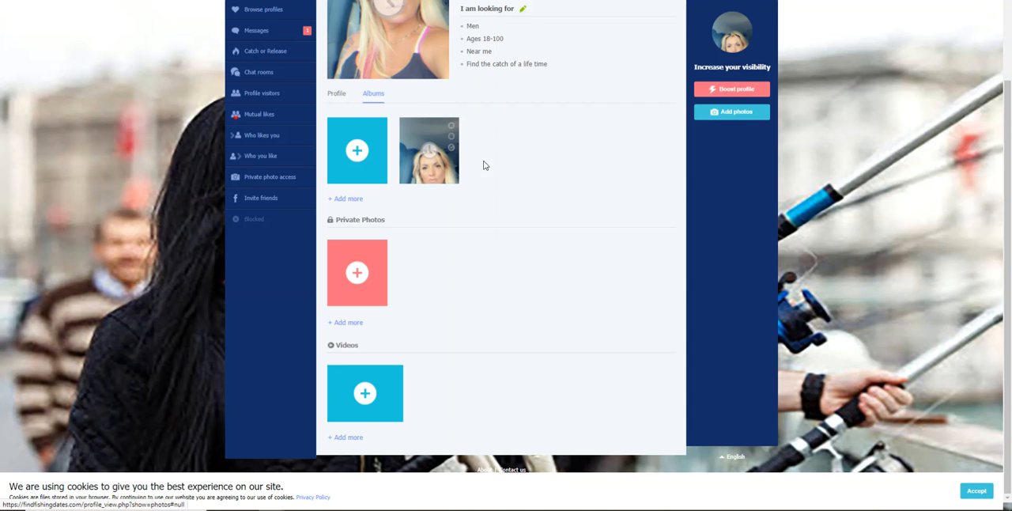
mouse_move(417, 259)
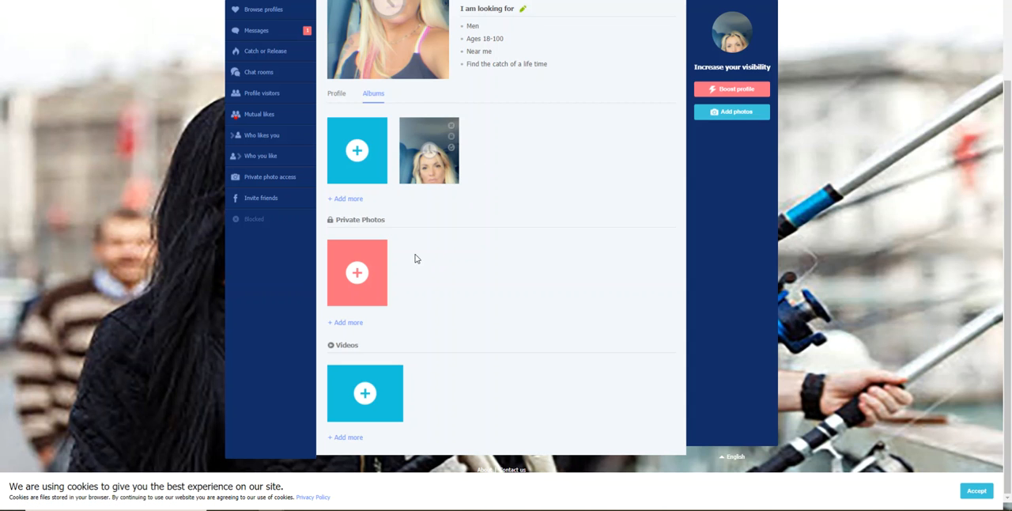
mouse_move(452, 247)
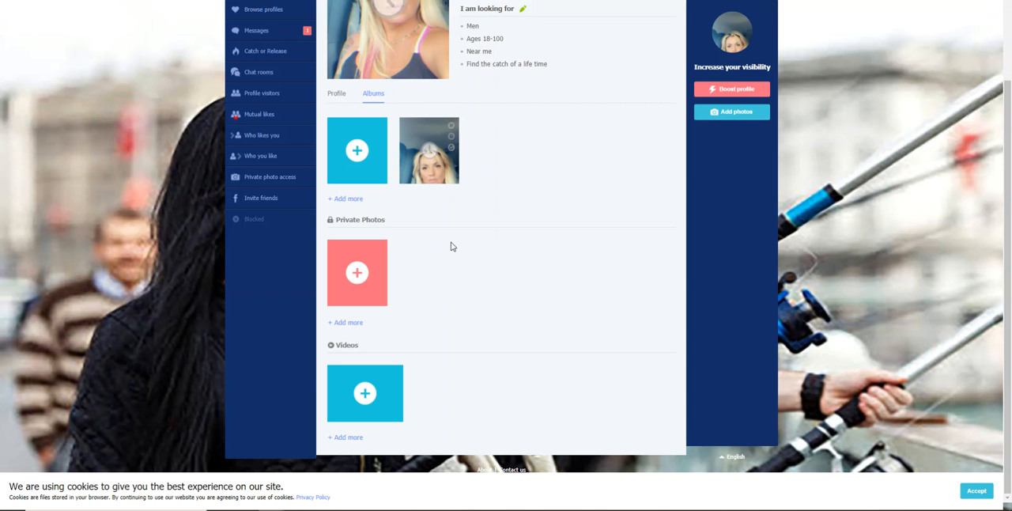
mouse_move(358, 272)
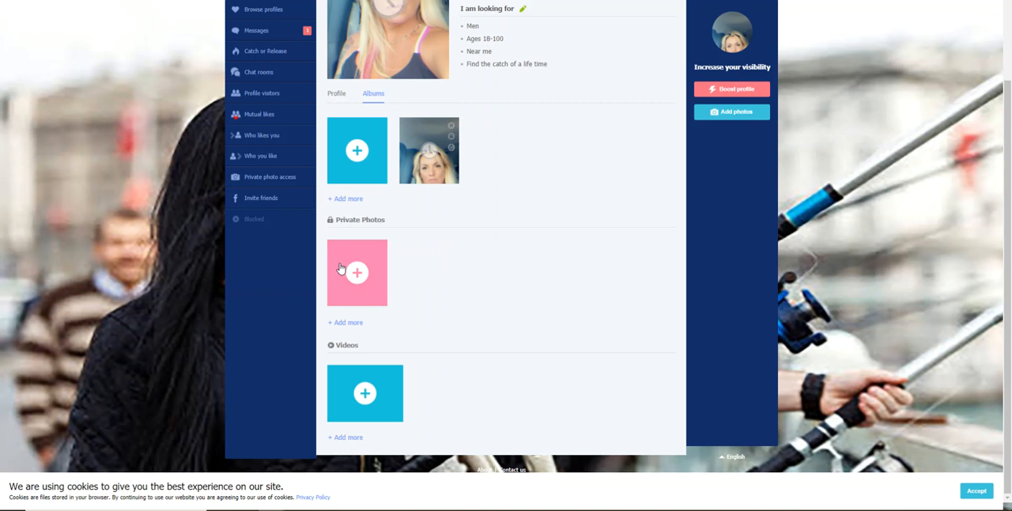
mouse_move(314, 242)
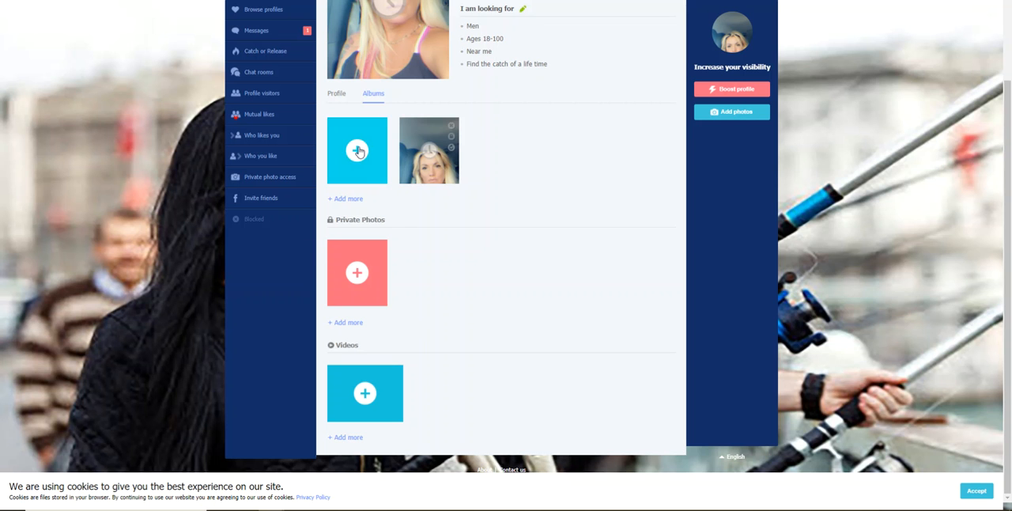
left_click(358, 150)
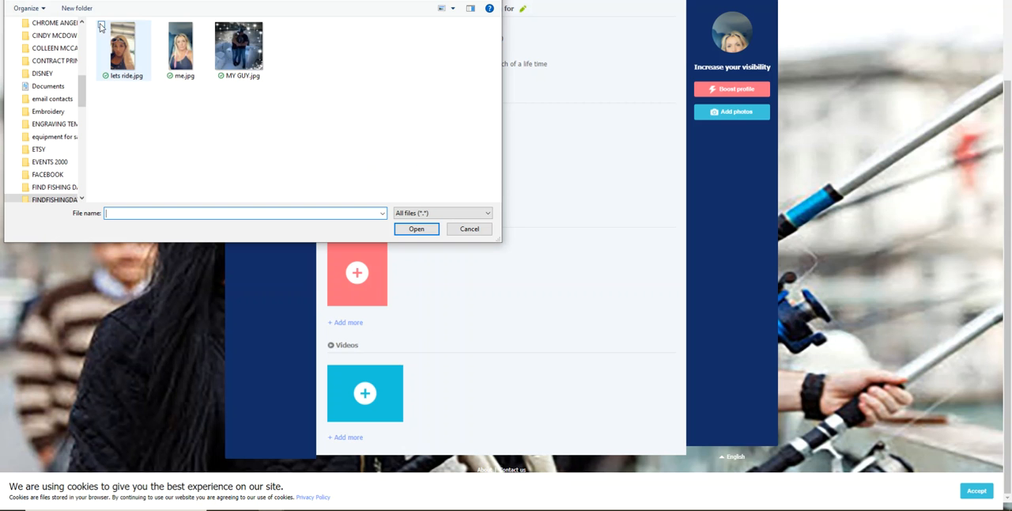
Upload lets ride.jpg with a biker caption and publish it as a second public photo.
left_click(124, 47)
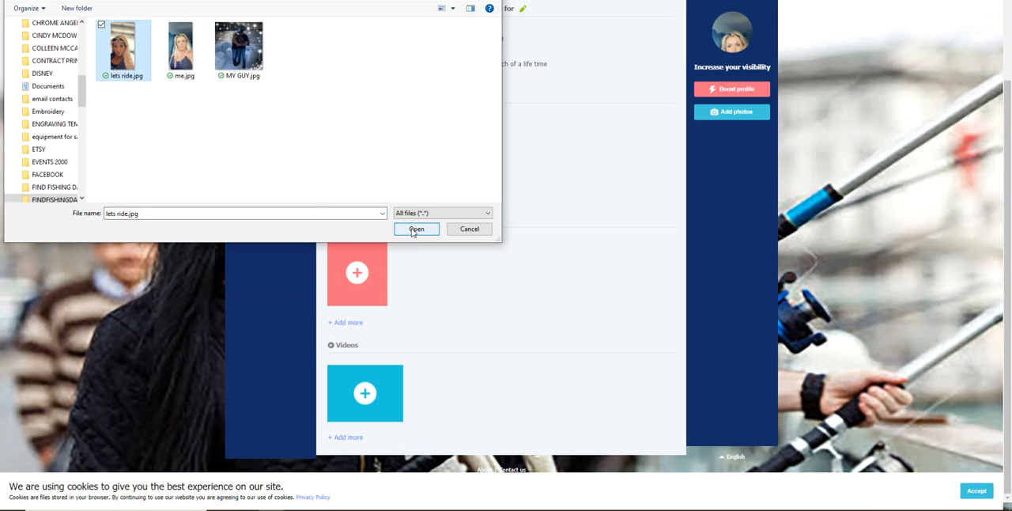
left_click(418, 228)
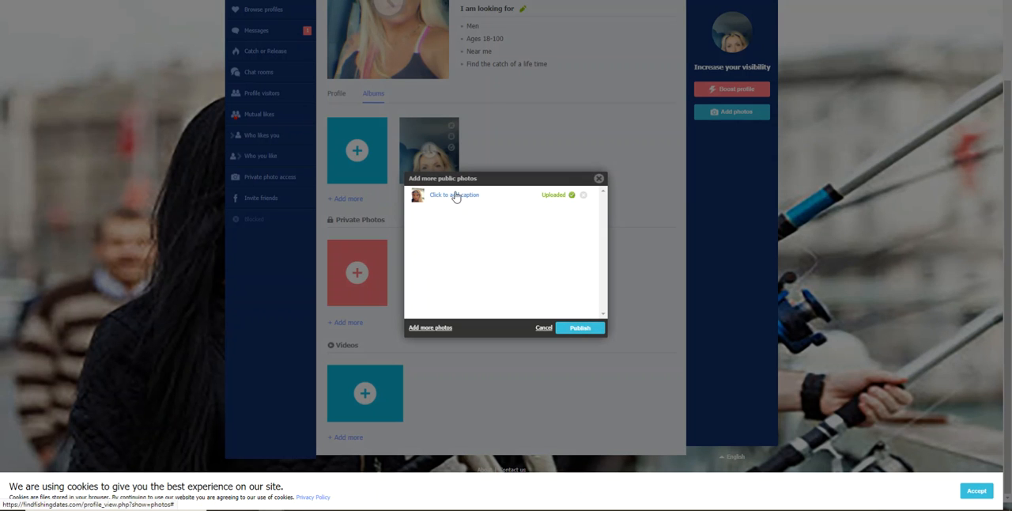
left_click(456, 195)
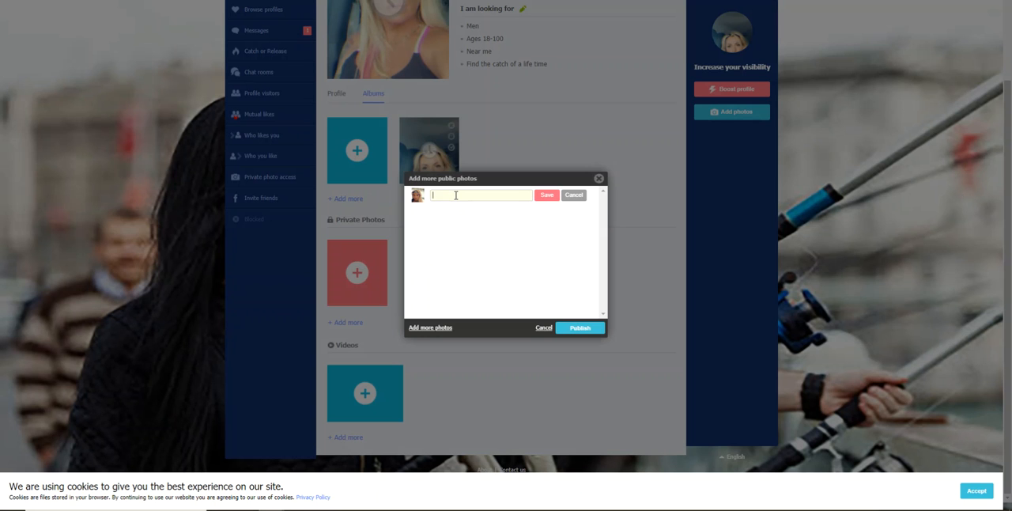
type("BDI")
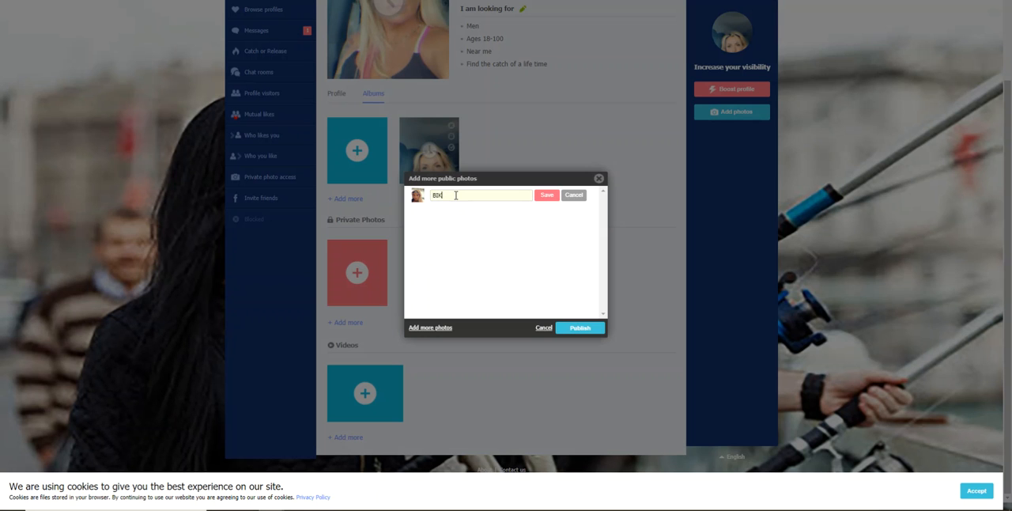
type("BIKER PIC")
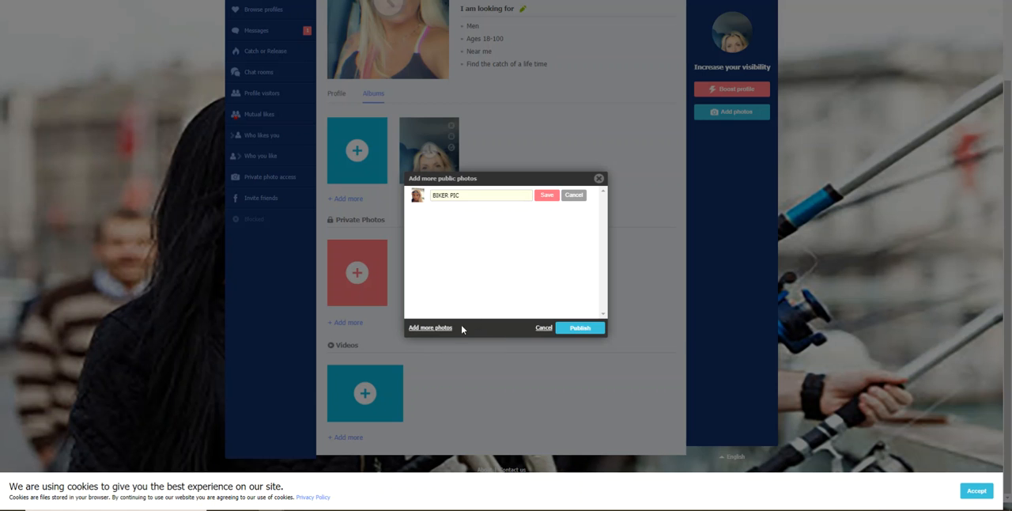
left_click(545, 195)
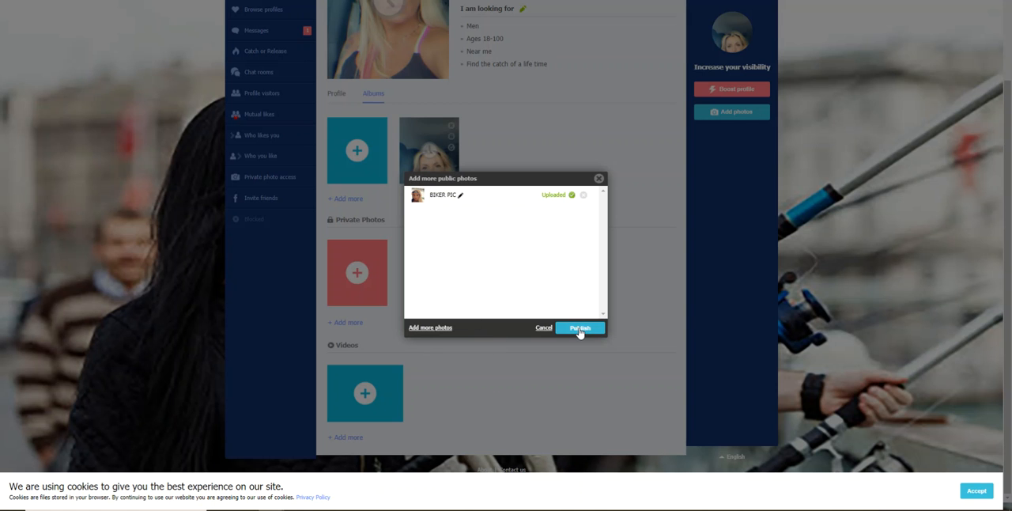
left_click(581, 327)
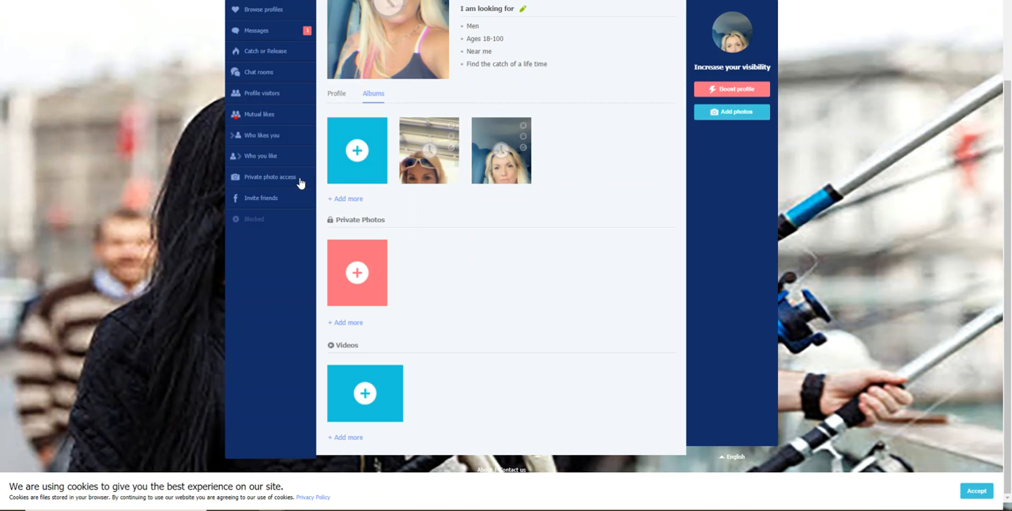
mouse_move(430, 297)
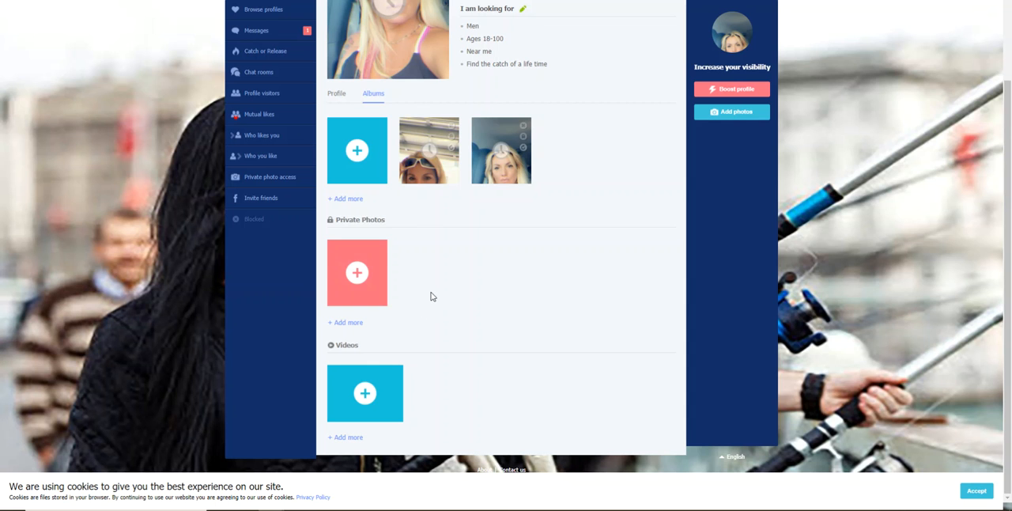
mouse_move(477, 263)
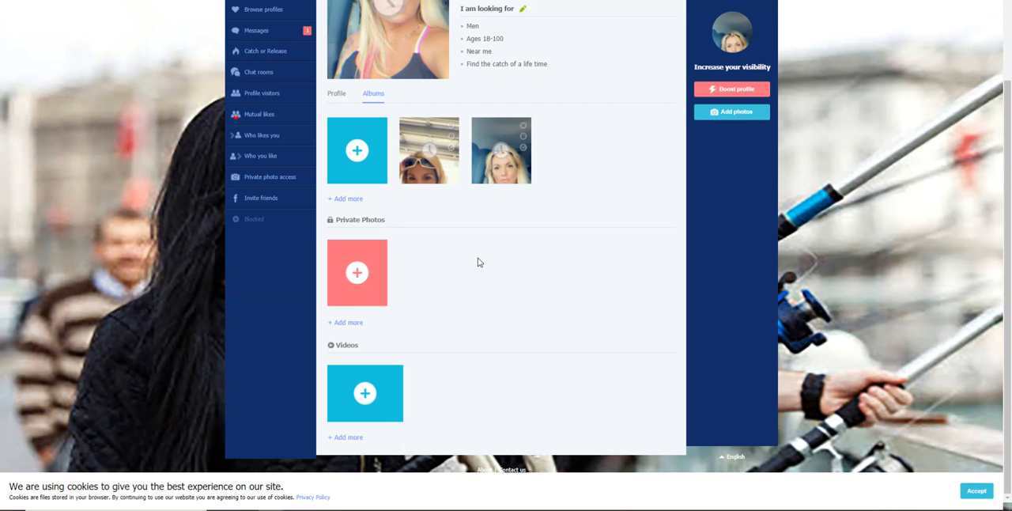
mouse_move(419, 320)
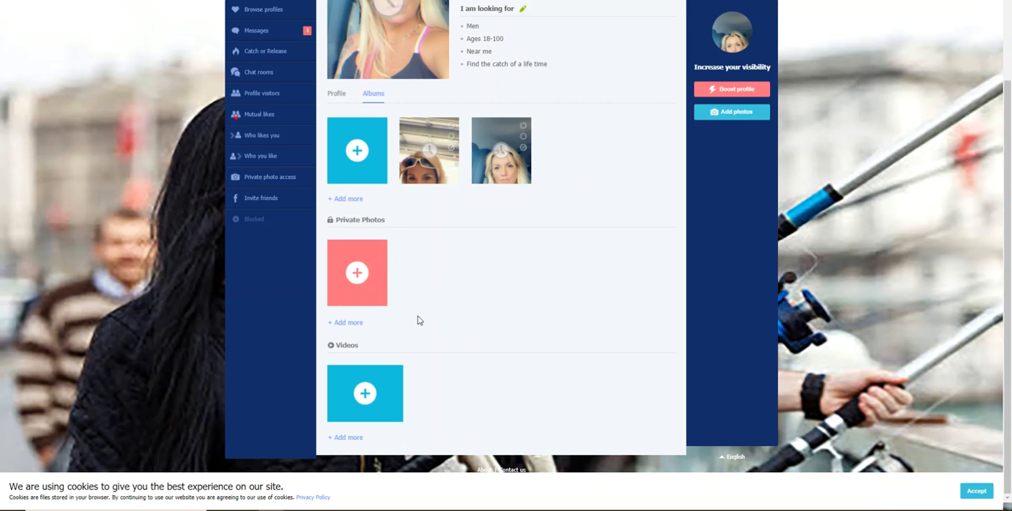
mouse_move(421, 313)
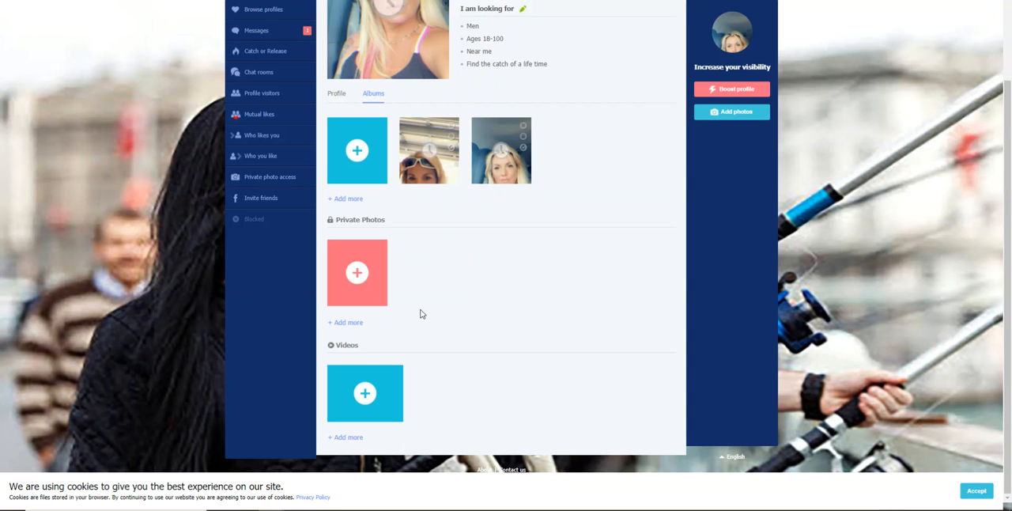
mouse_move(416, 240)
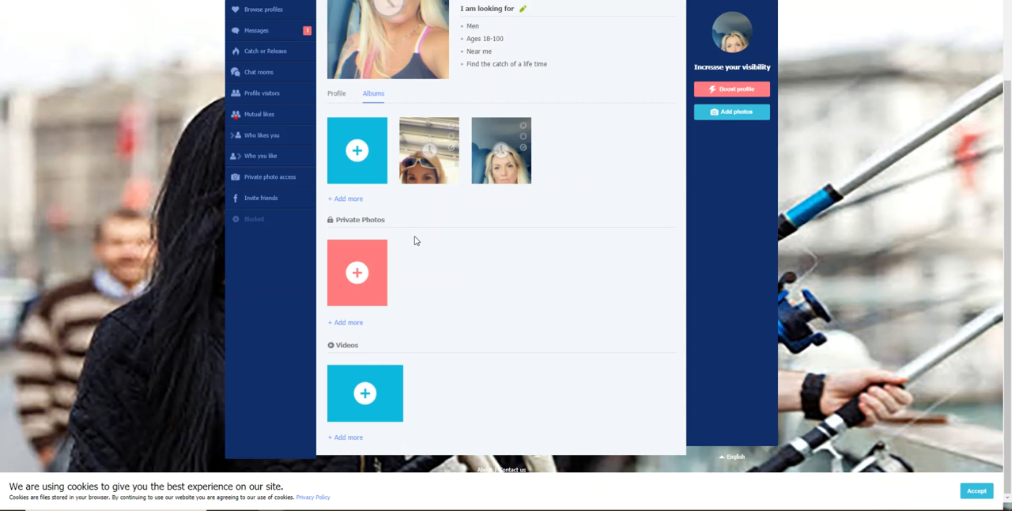
mouse_move(421, 239)
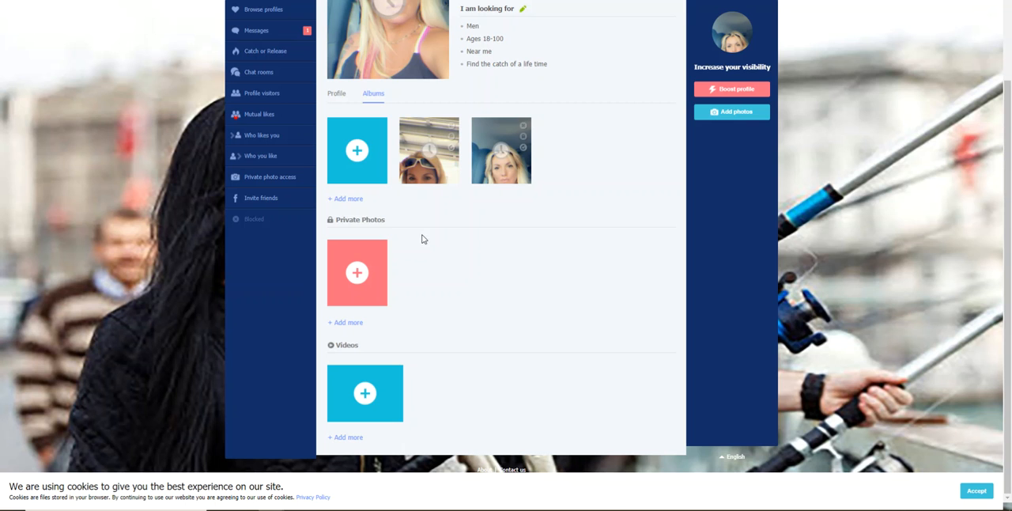
mouse_move(421, 277)
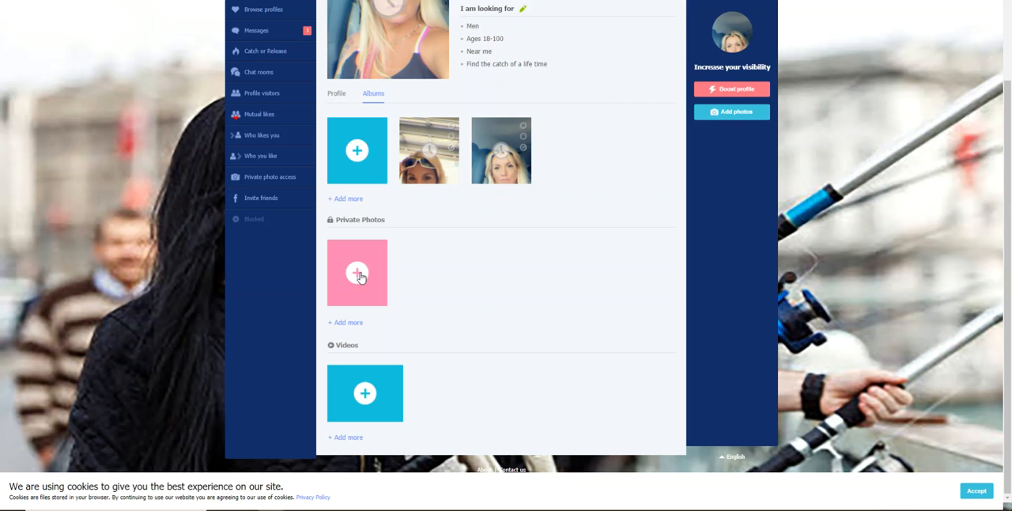
Upload MY GUY.jpg as a private photo captioned 'LOVE OF MY LIFE' and publish it.
left_click(357, 272)
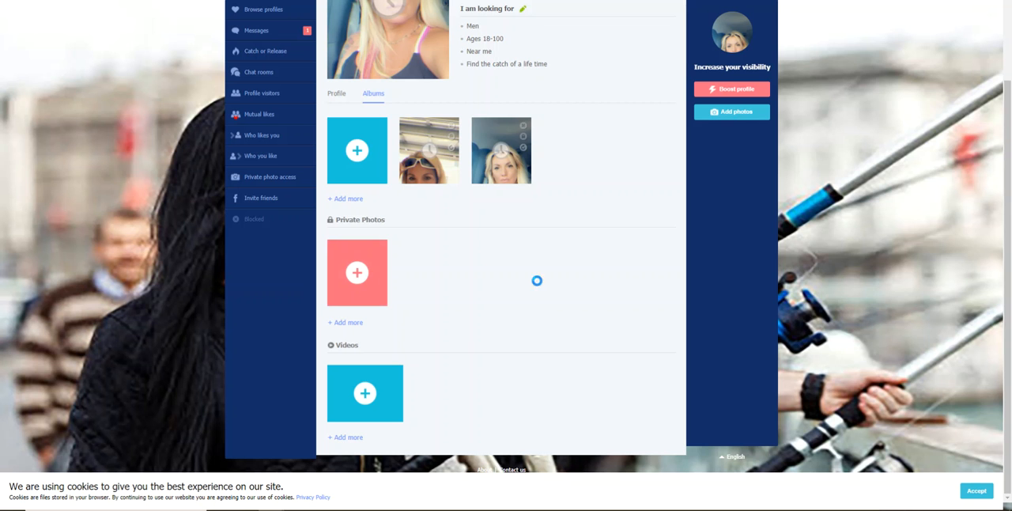
left_click(357, 150)
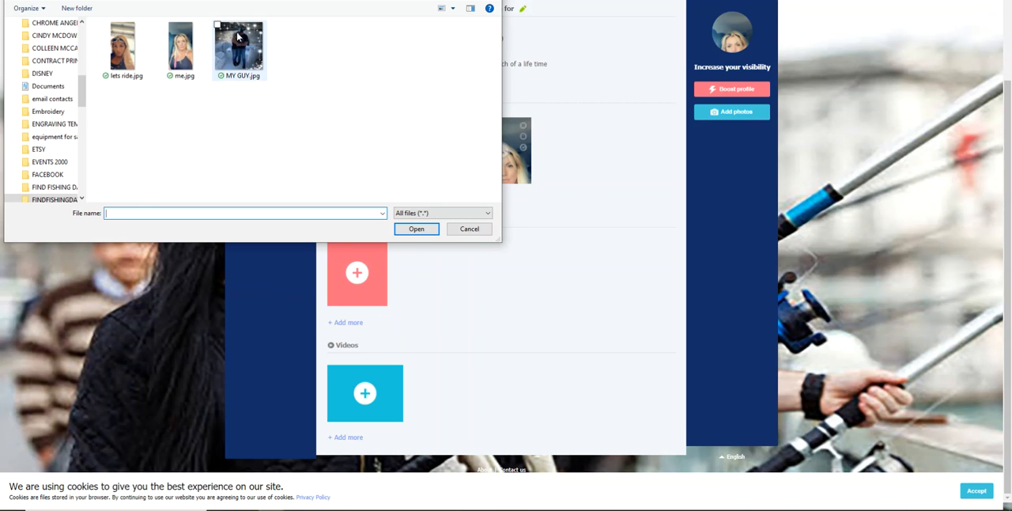
left_click(239, 45)
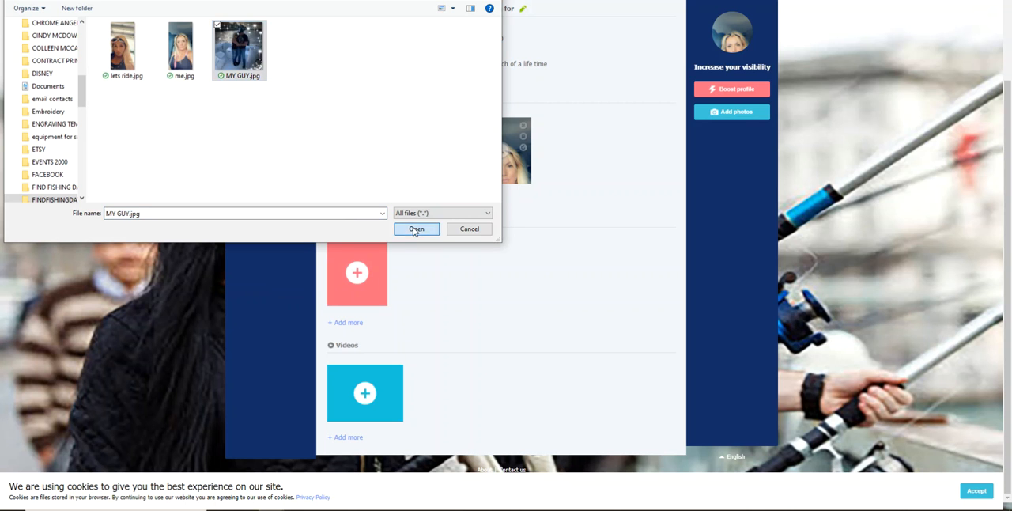
left_click(416, 227)
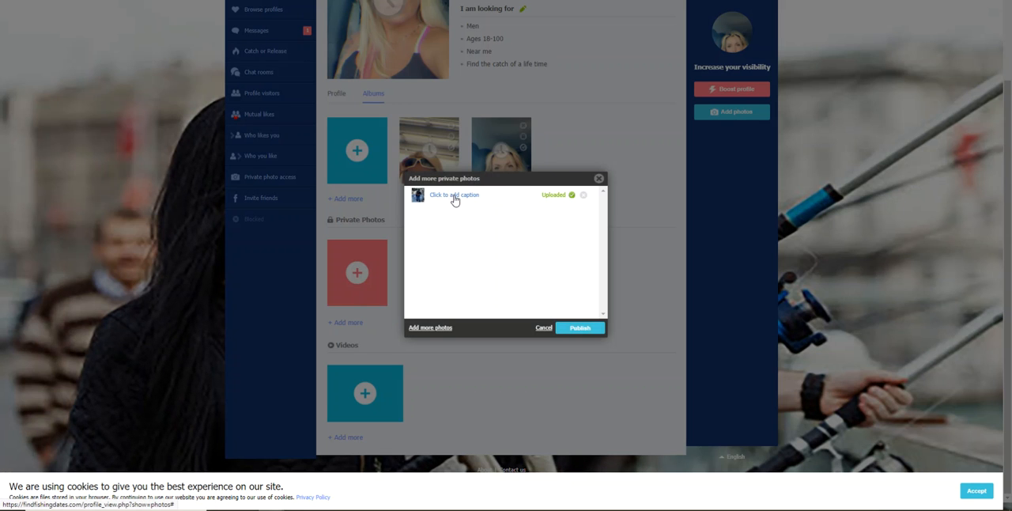
left_click(456, 194)
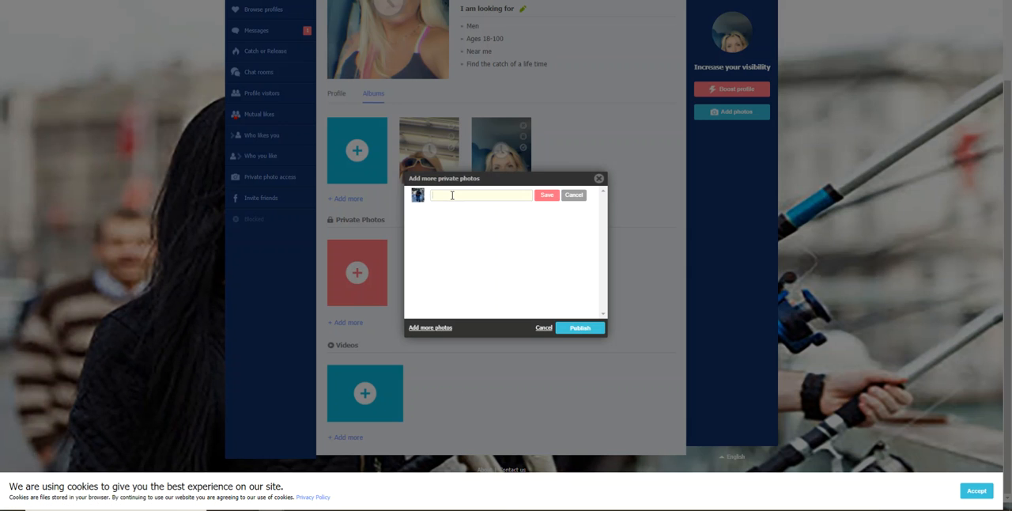
type("LOVE OF MY LIFE")
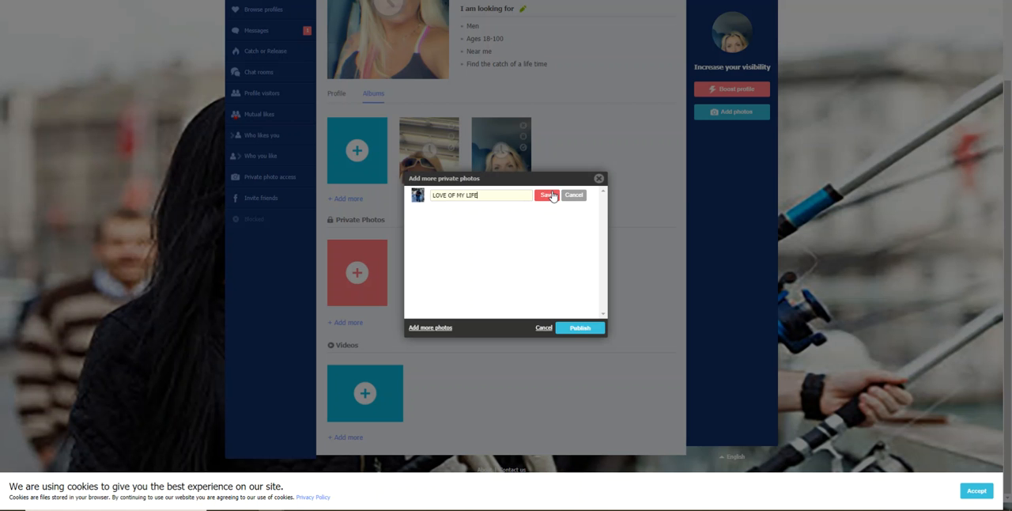
left_click(547, 194)
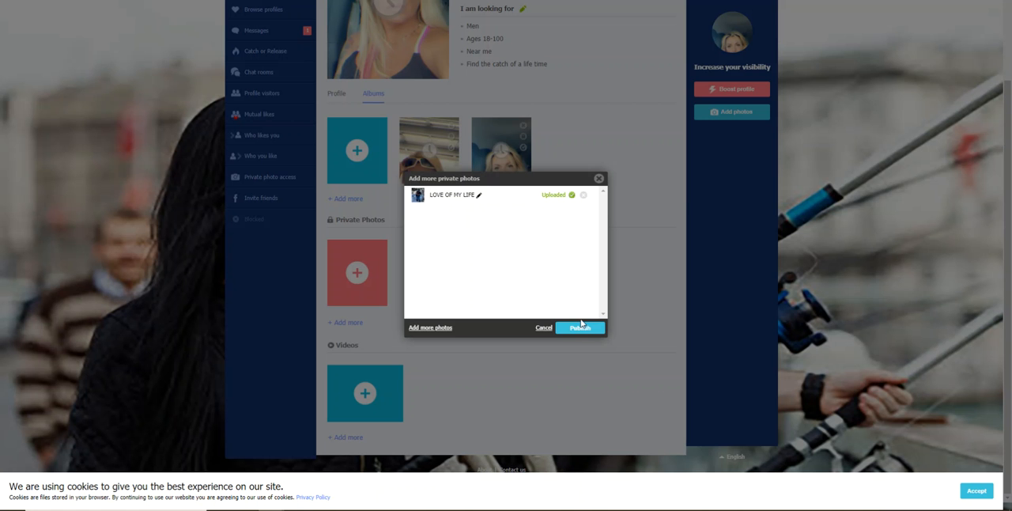
left_click(580, 328)
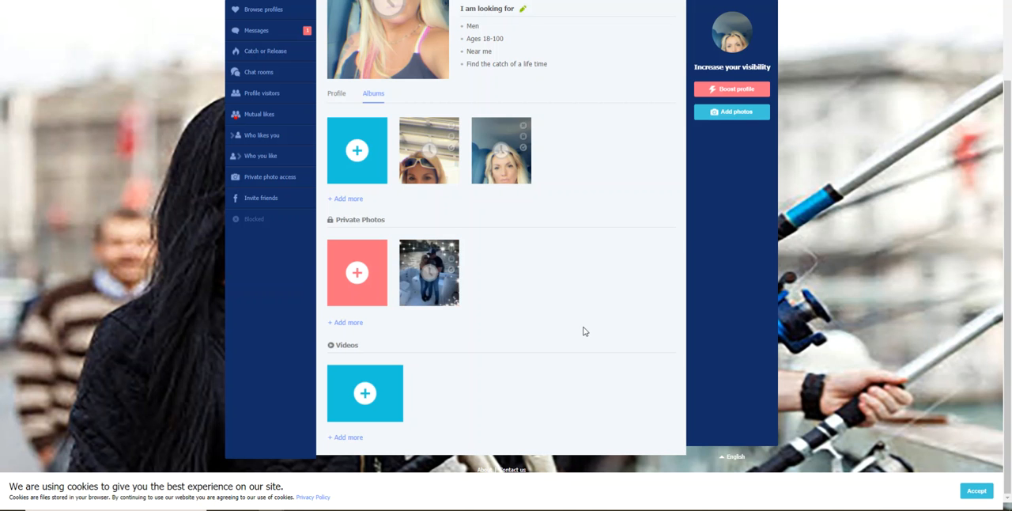
mouse_move(530, 327)
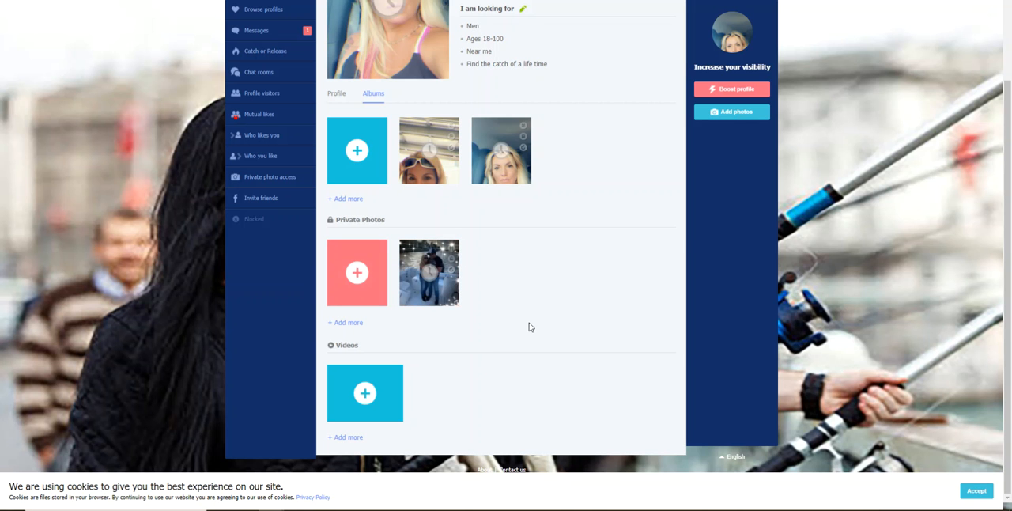
Rewrite the profile status to 'In a serious Relationship'.
scroll("up", 3)
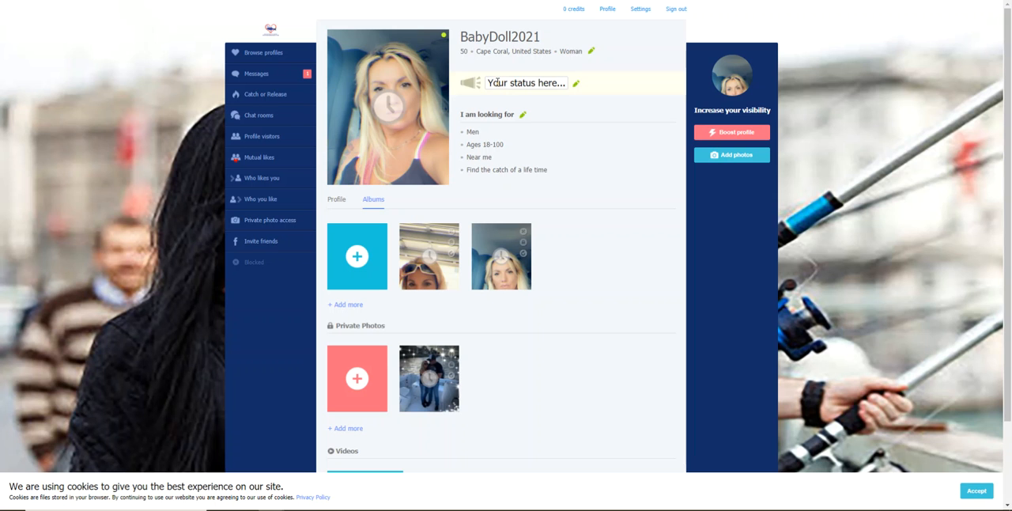
left_click(525, 82)
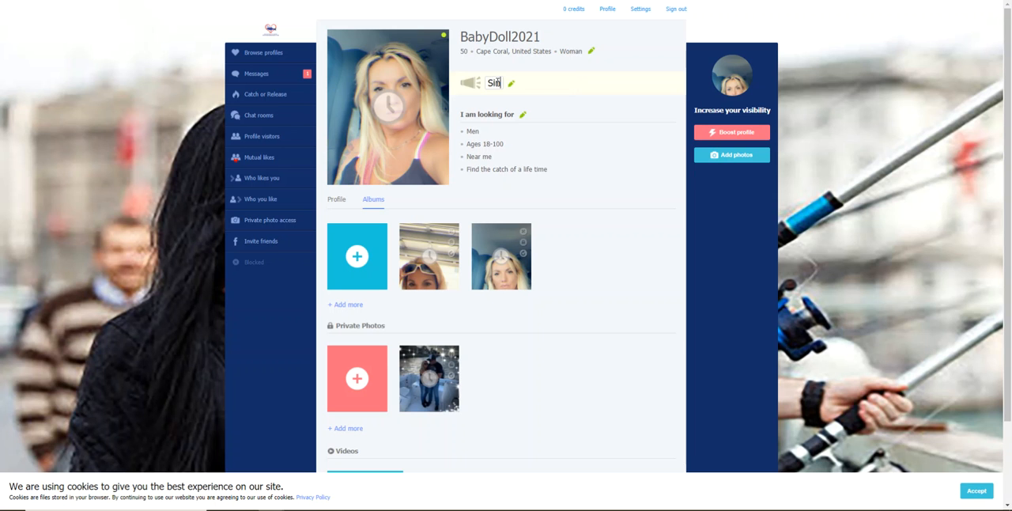
type("g")
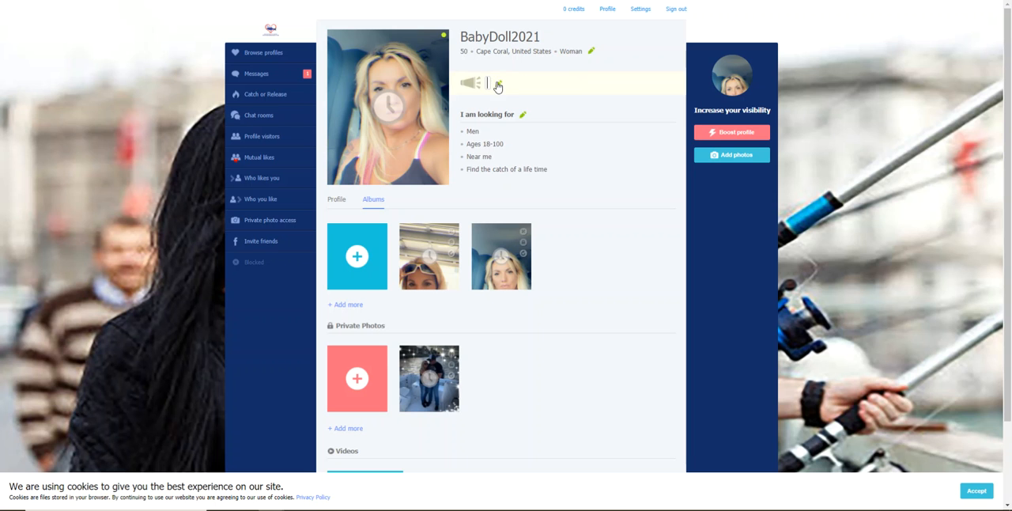
type("In a s")
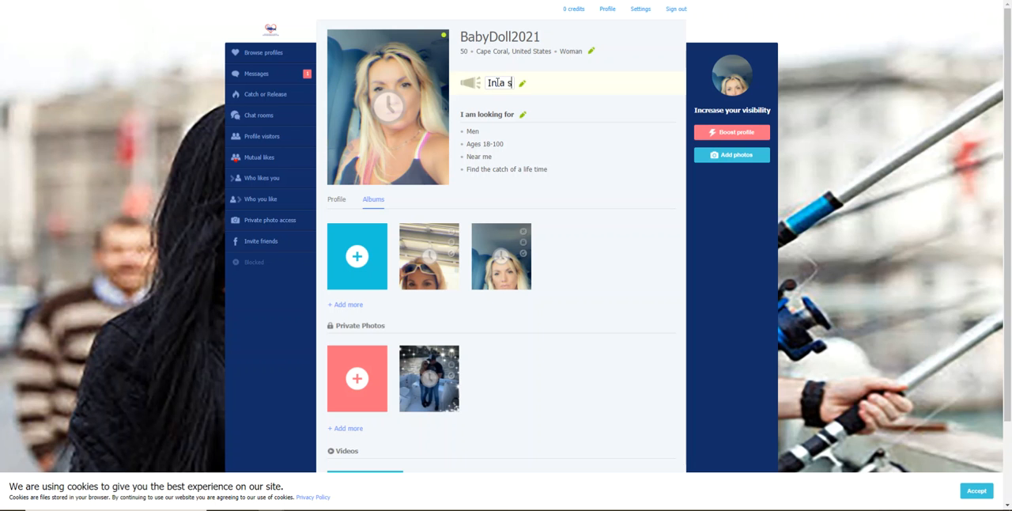
type("eious Rel")
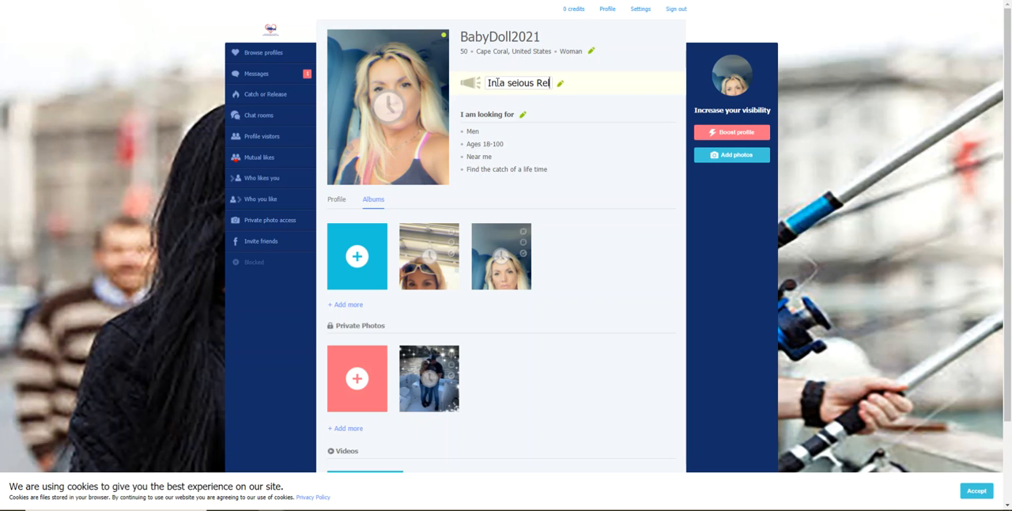
type("ationship")
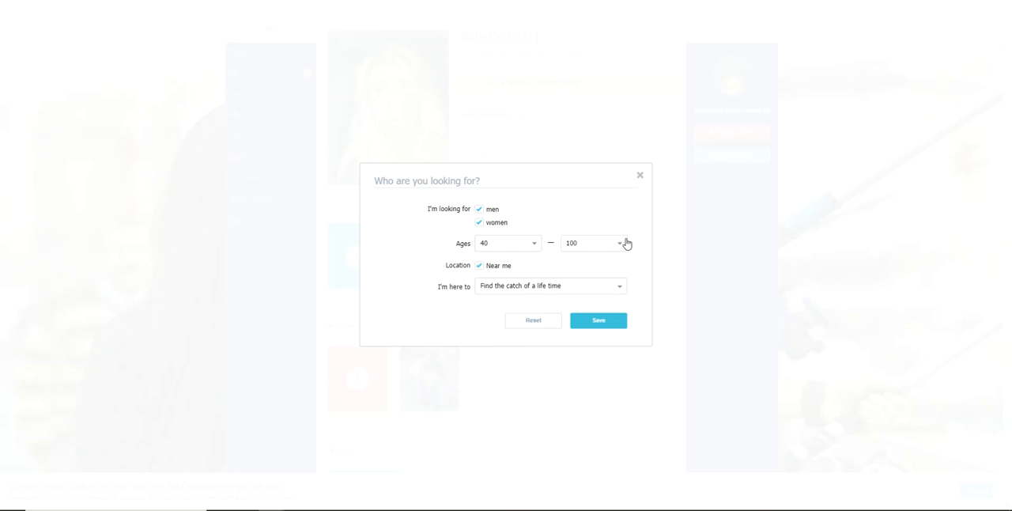
Set the upper age to 65, choose 'People to fish/boat with' and save the preferences.
left_click(592, 243)
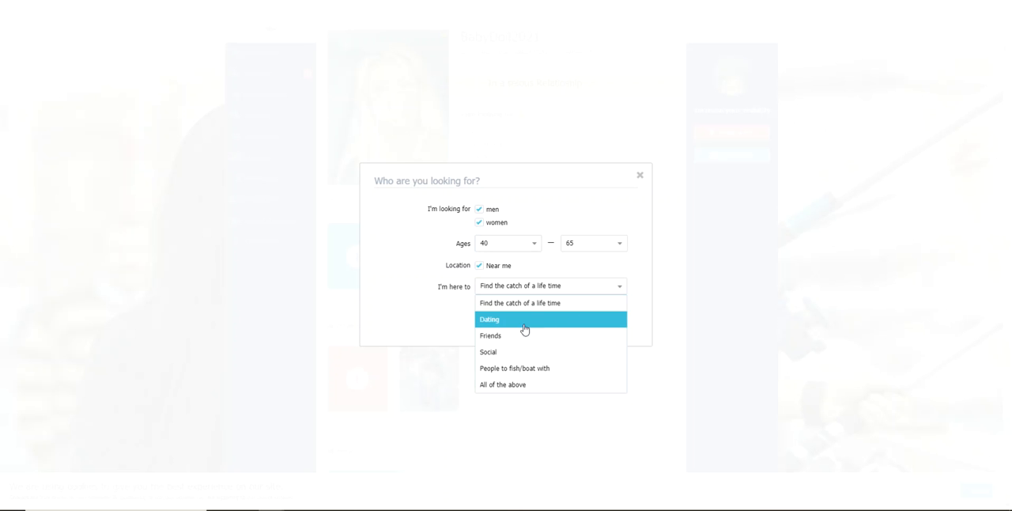
mouse_move(513, 366)
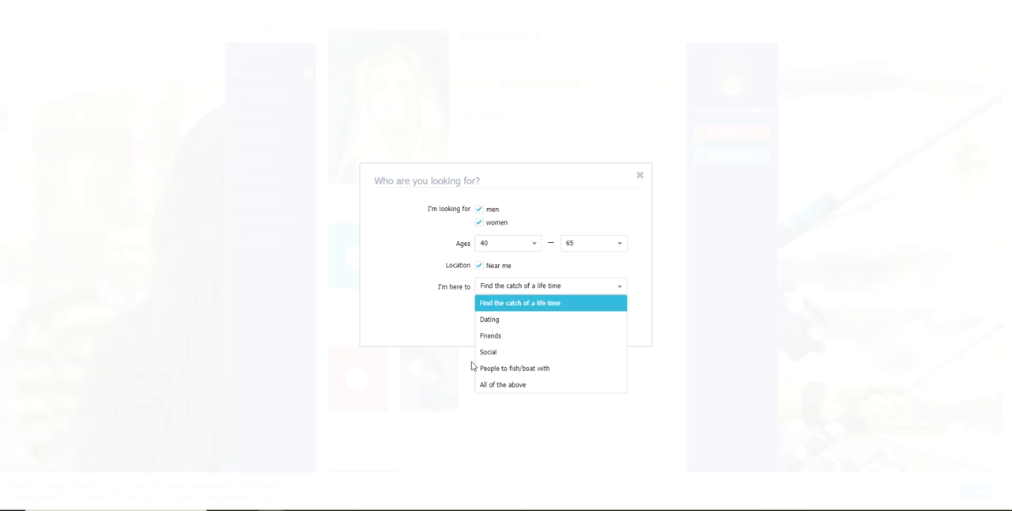
left_click(514, 367)
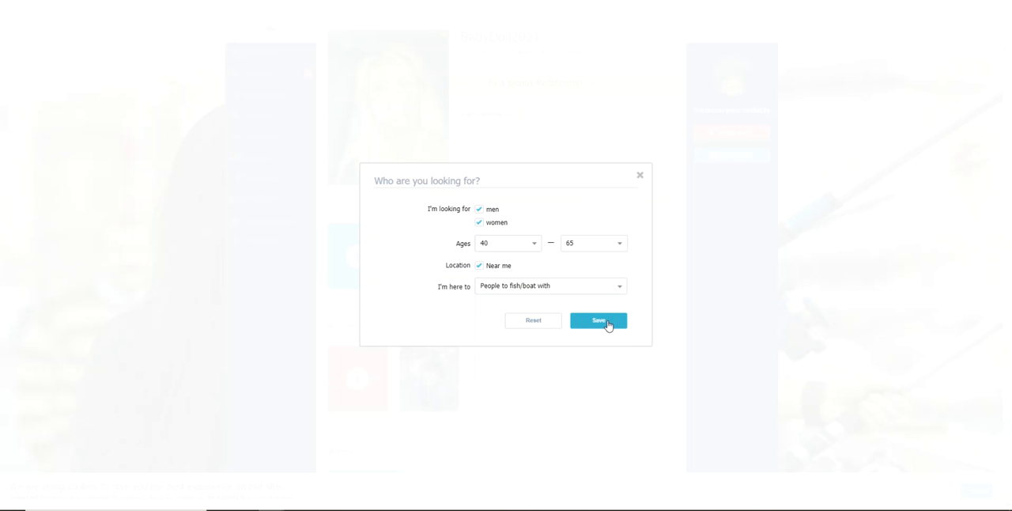
left_click(598, 319)
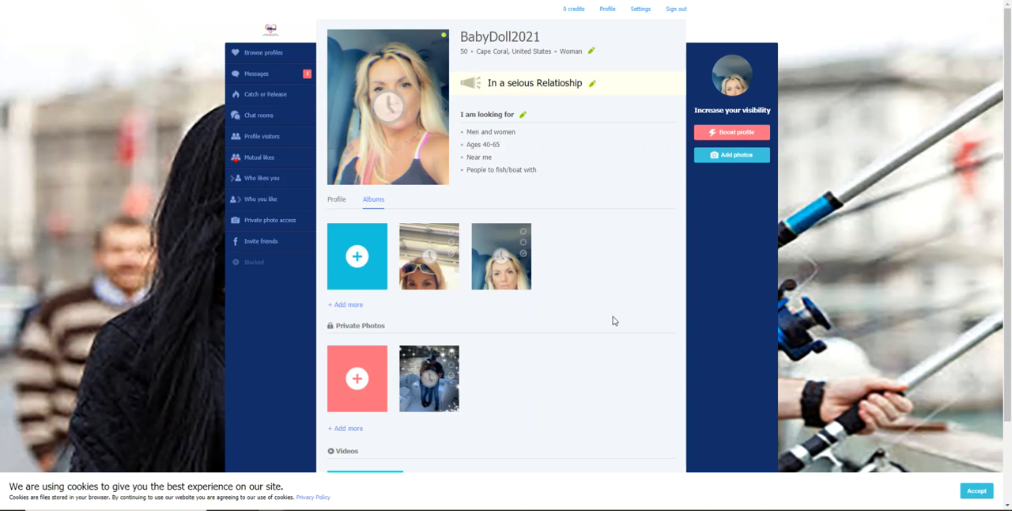
mouse_move(269, 220)
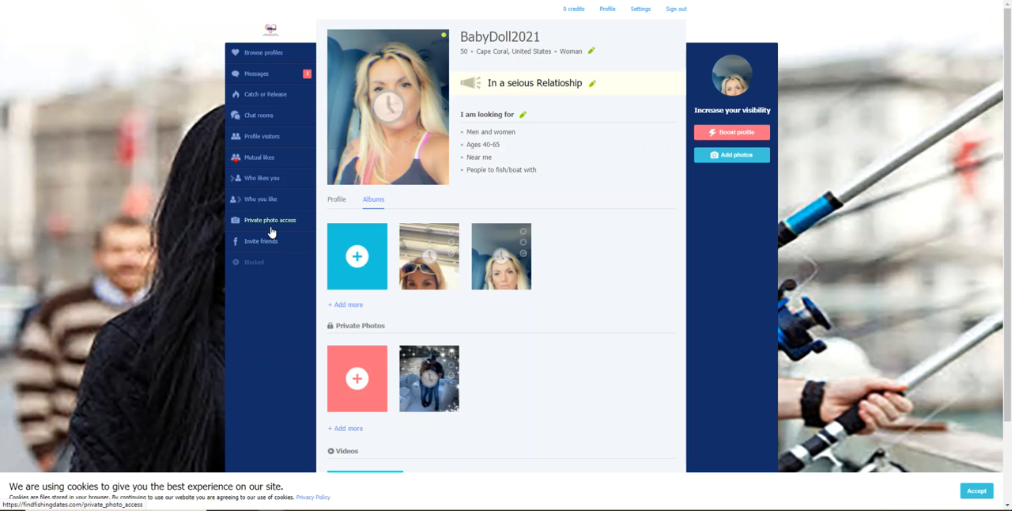
mouse_move(260, 199)
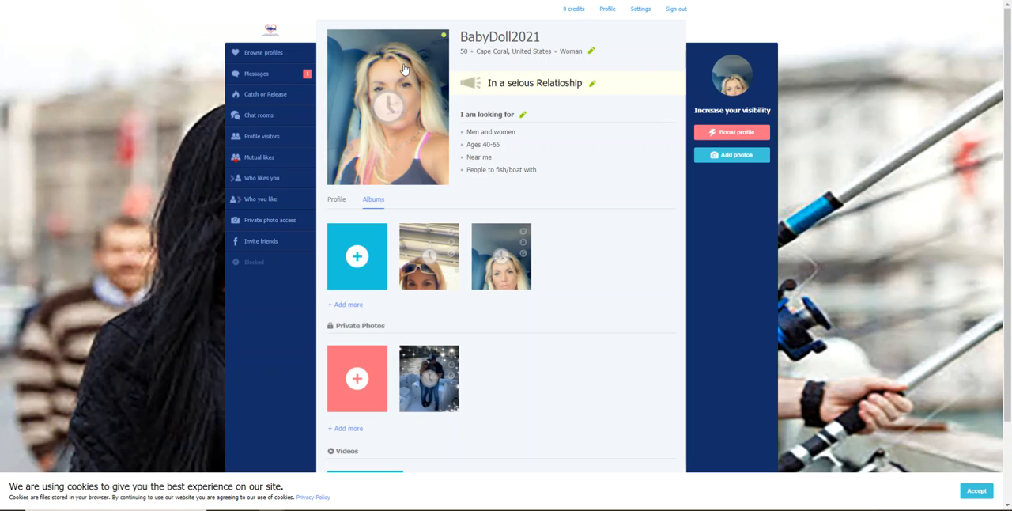
mouse_move(253, 262)
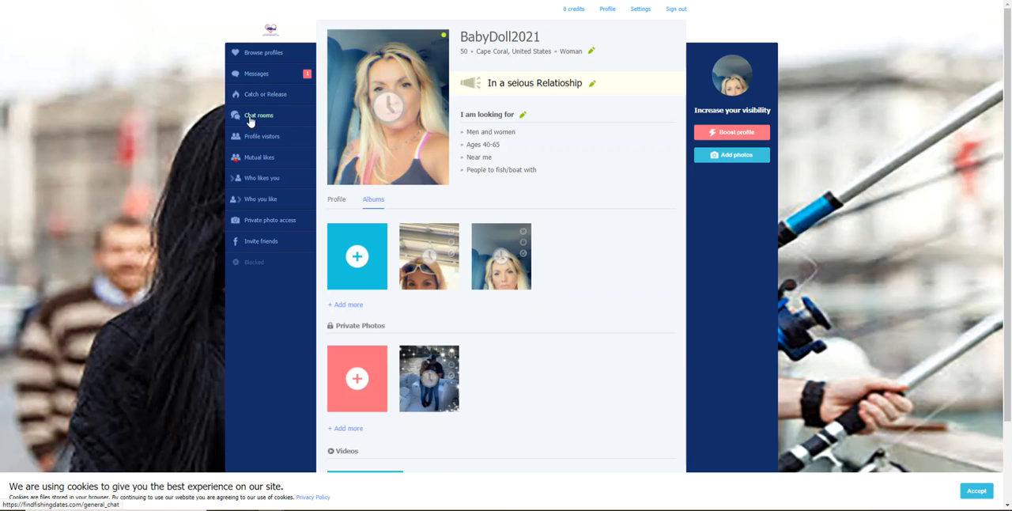
Try to open Chat rooms, triggering the photo-approval alert.
left_click(259, 114)
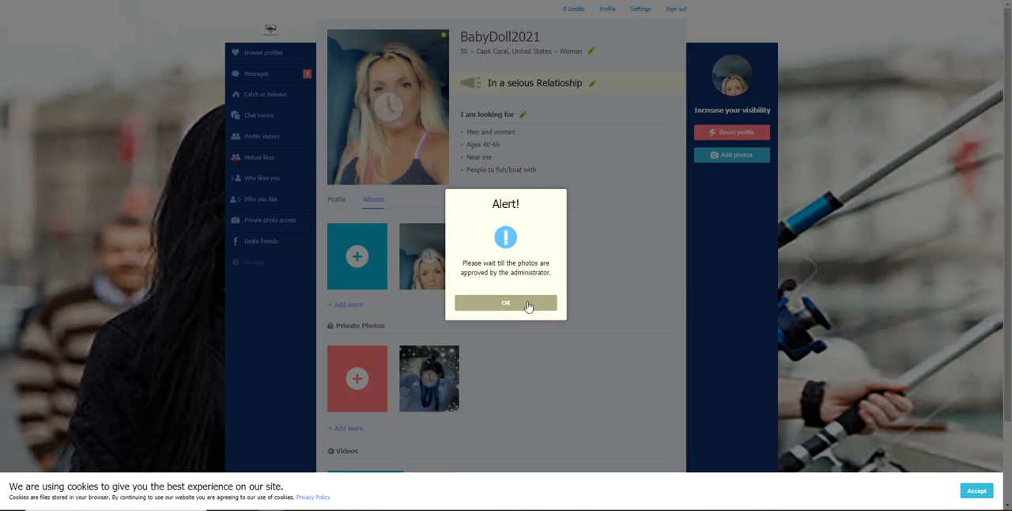
Dismiss the photo-approval alert to return to BabyDoll2021's profile page.
left_click(506, 304)
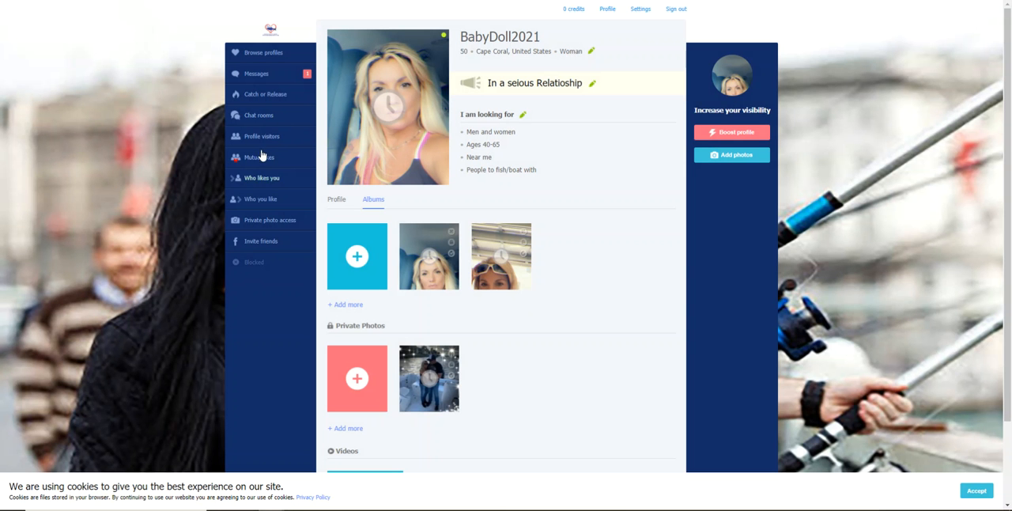
mouse_move(260, 113)
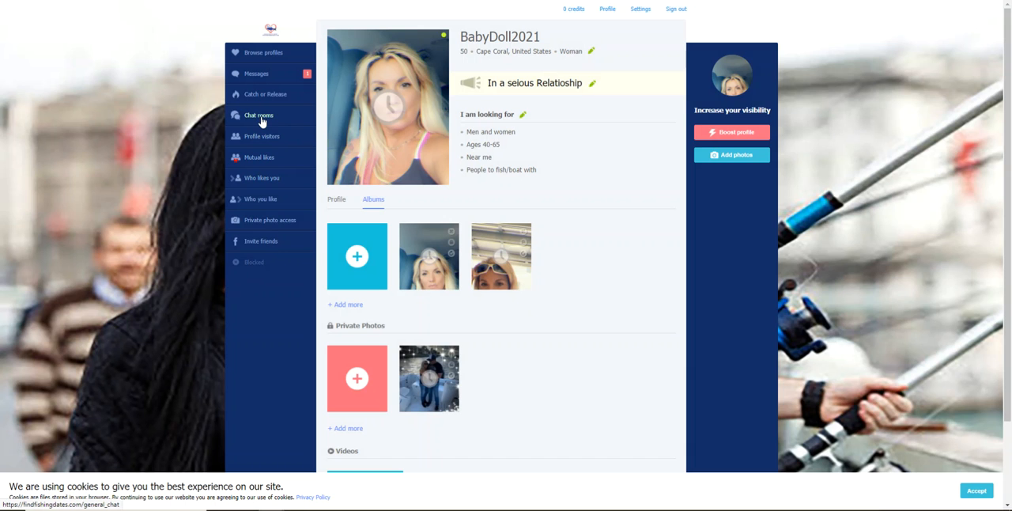
mouse_move(259, 158)
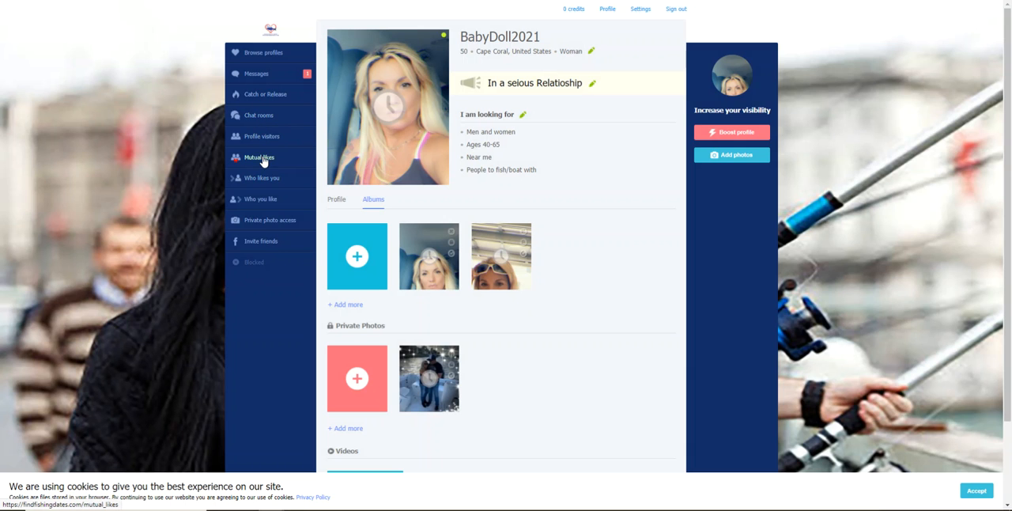
mouse_move(261, 179)
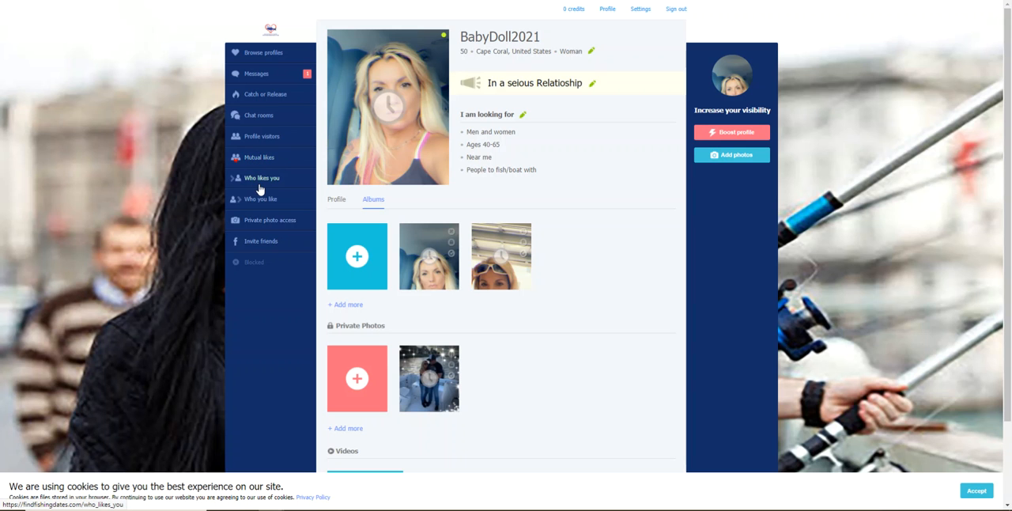
mouse_move(260, 199)
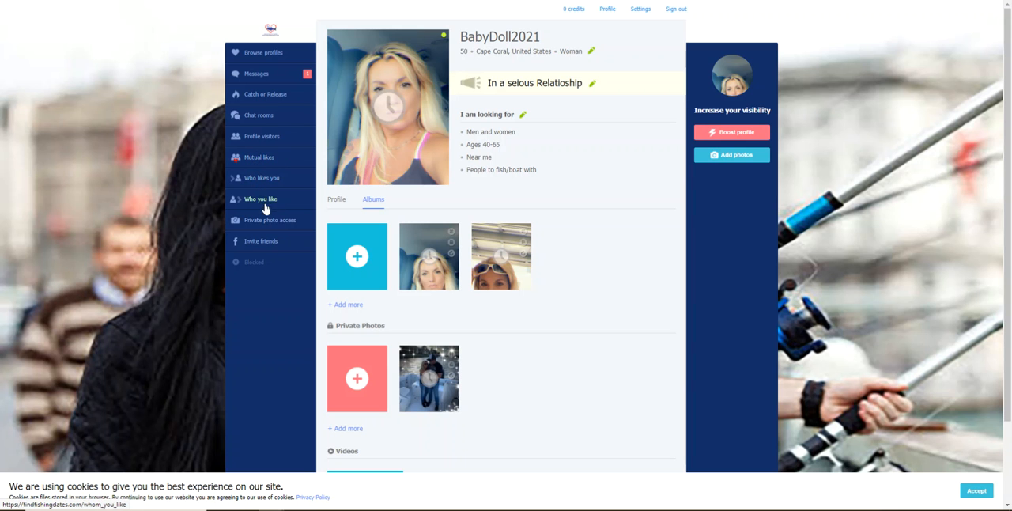
mouse_move(253, 250)
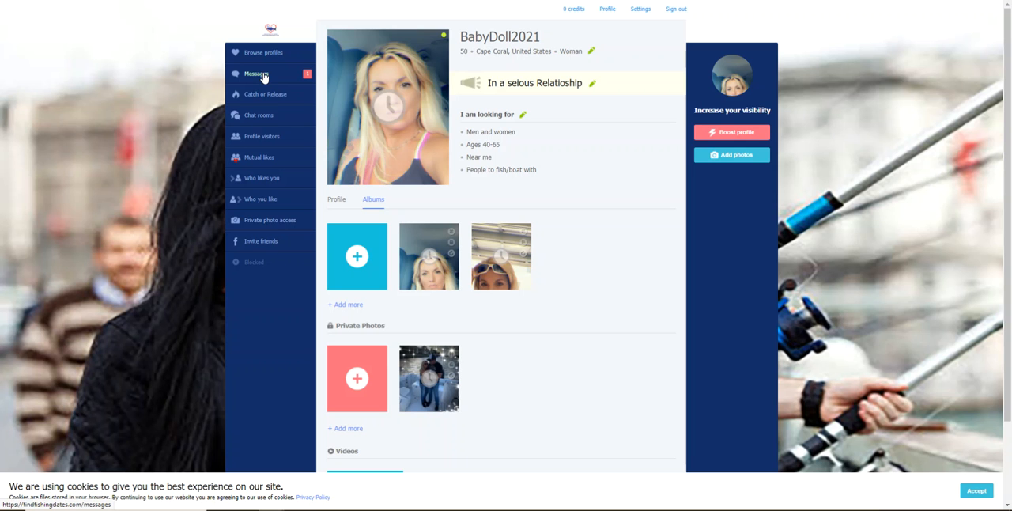
mouse_move(259, 72)
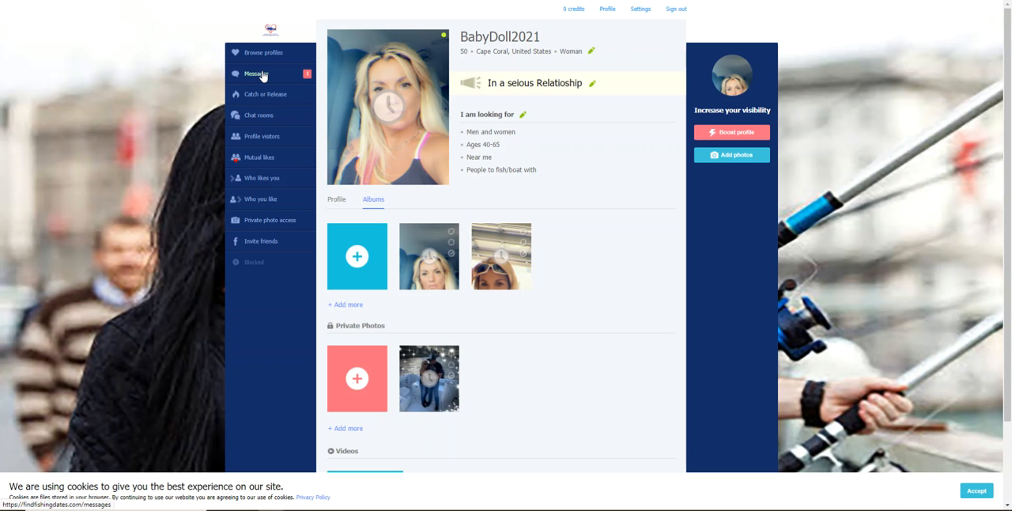
Attempt to view Messages, which brings back the photos-pending-approval alert.
left_click(254, 73)
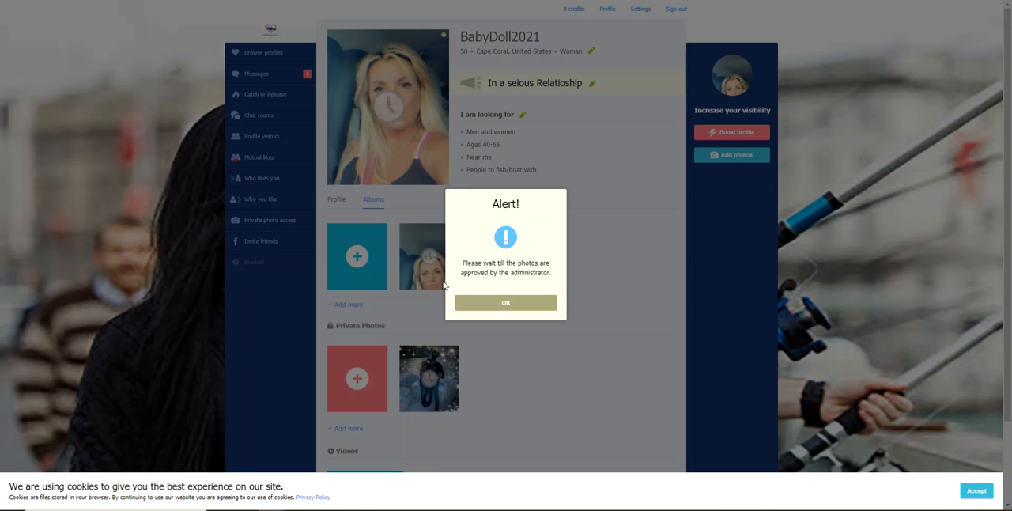
mouse_move(505, 326)
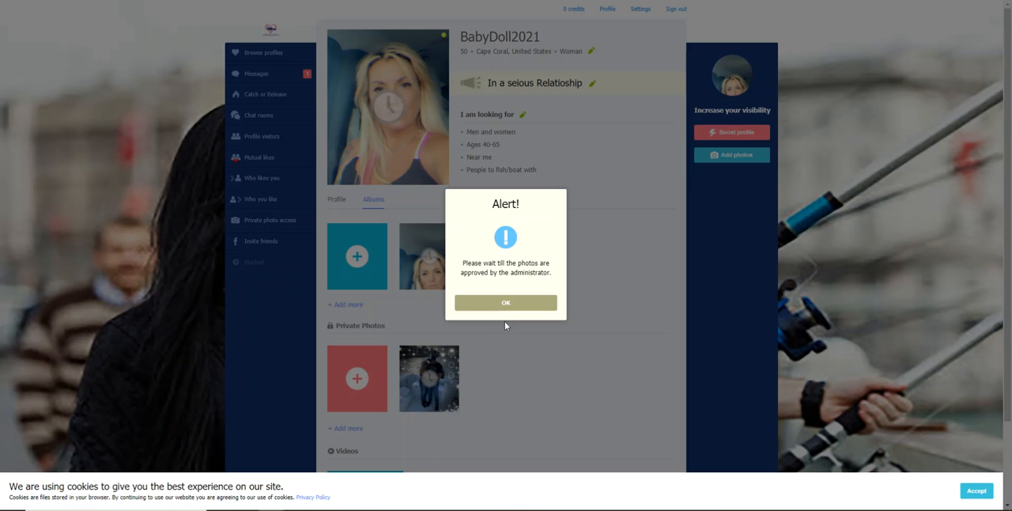
mouse_move(509, 338)
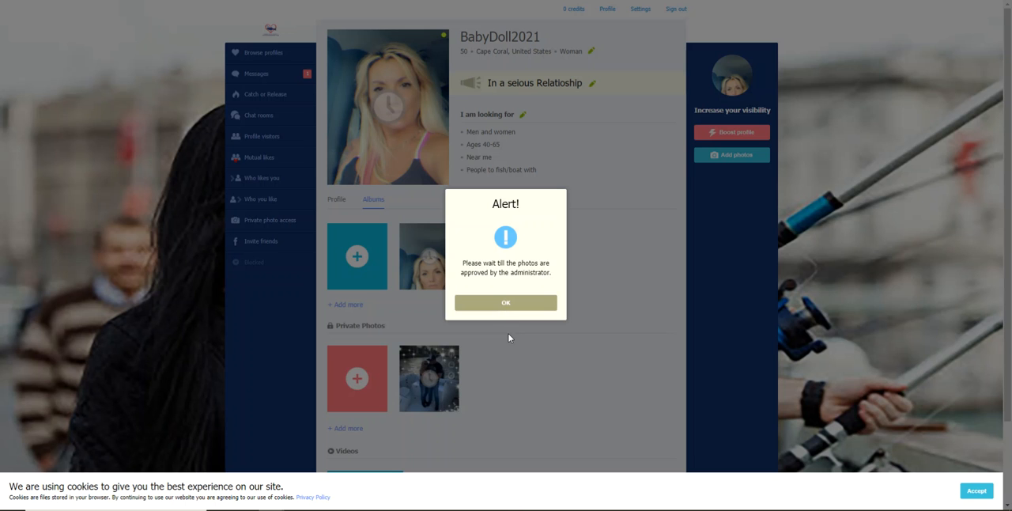